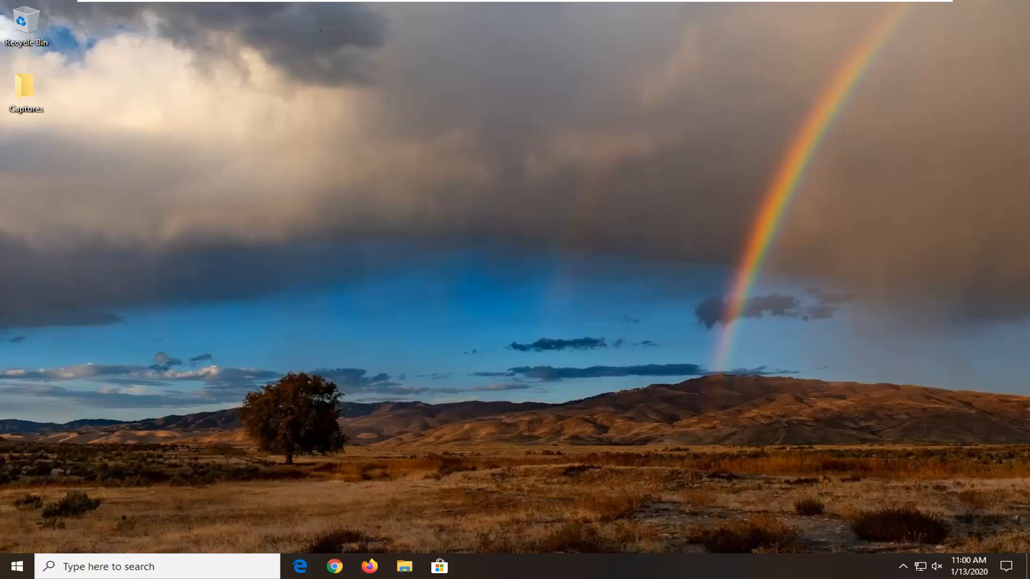
{"action": "mouse_move", "coordinate": [118, 365]}
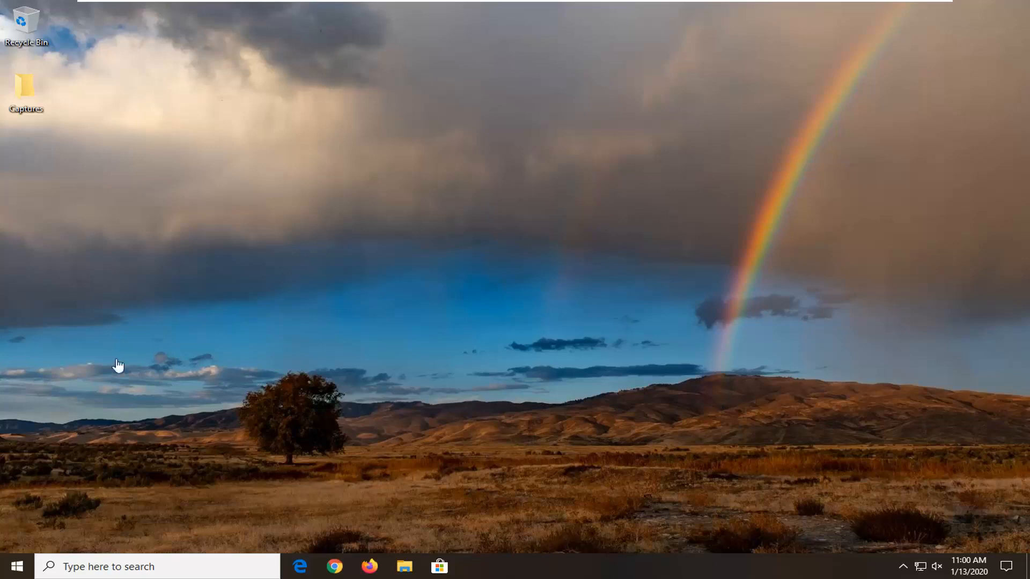
{"action": "mouse_move", "coordinate": [15, 566]}
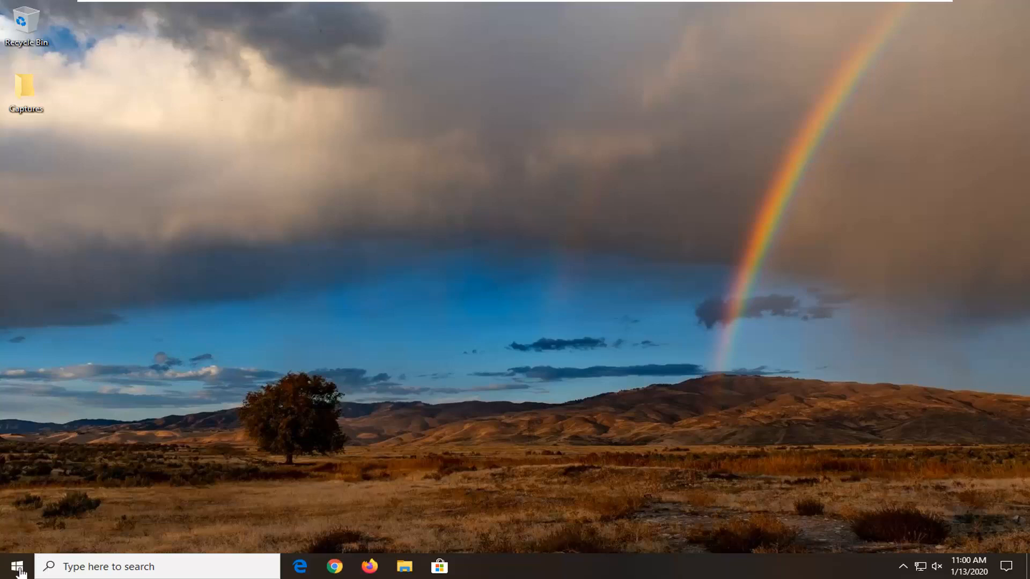
- Open the Windows Start menu from the taskbar Start button
{"action": "left_click", "coordinate": [13, 566]}
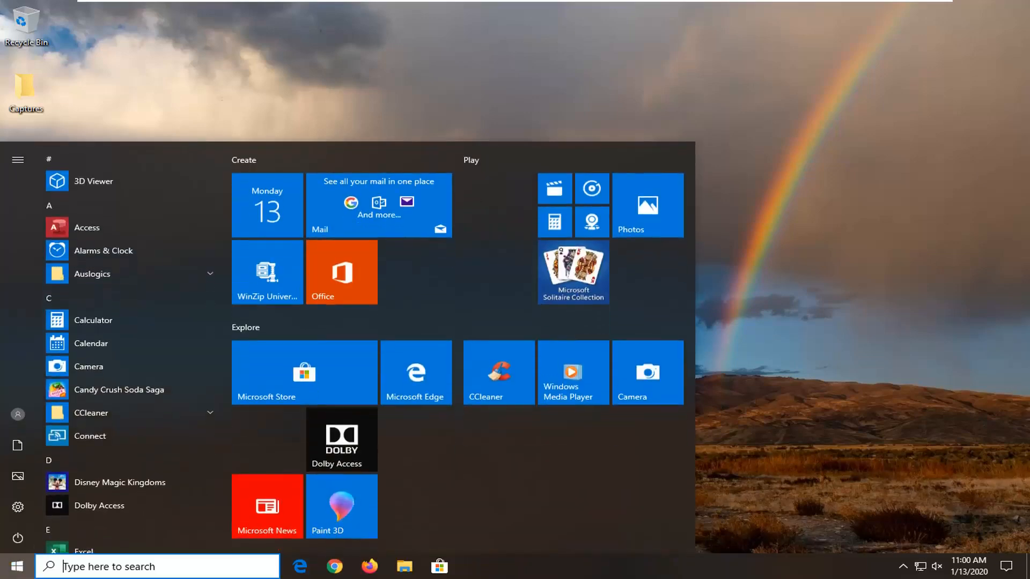
{"action": "mouse_move", "coordinate": [532, 509]}
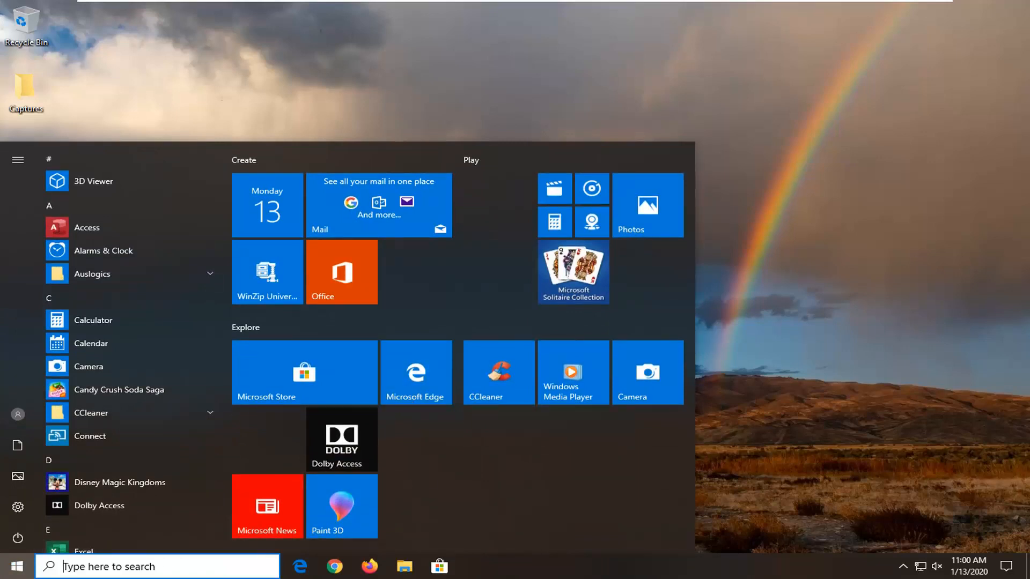
- Search 'group policy' and launch the Edit group policy result
{"action": "type", "text": "grou"}
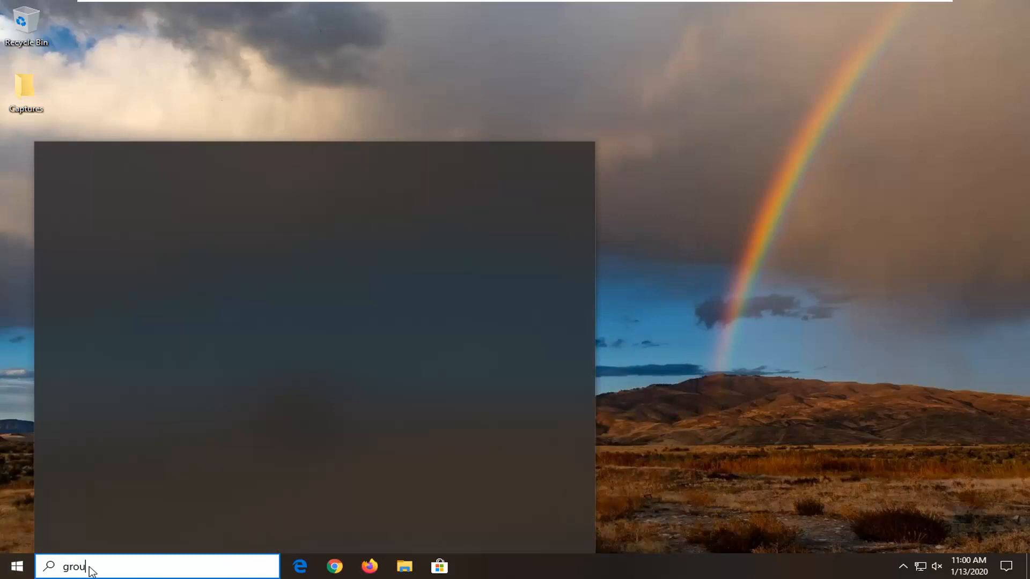
{"action": "type", "text": "p policy"}
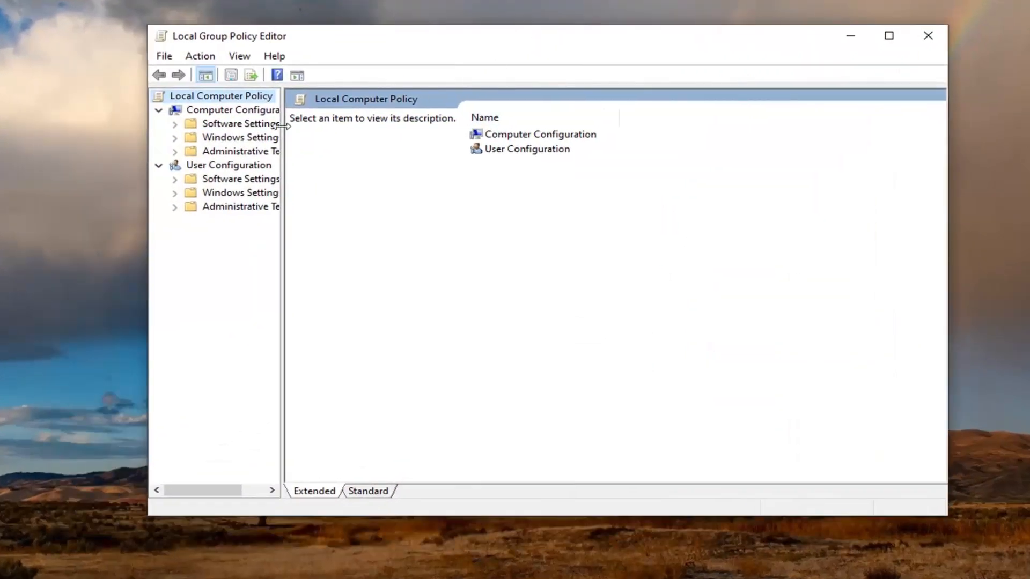
- Widen the tree pane and open User Configuration > Administrative Templates > System
{"action": "left_click_drag", "start_coordinate": [283, 263], "coordinate": [368, 263]}
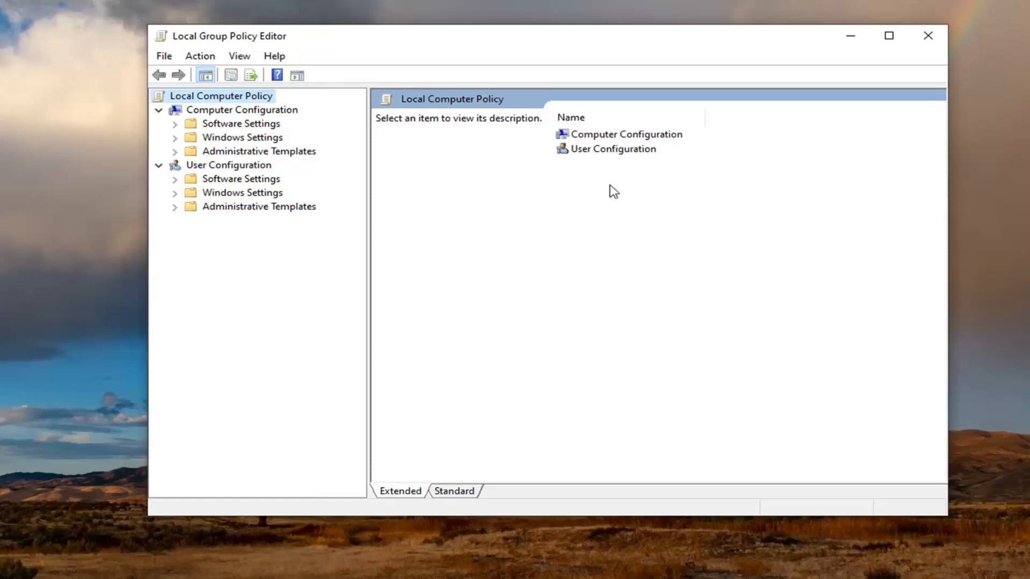
{"action": "left_click", "coordinate": [228, 165]}
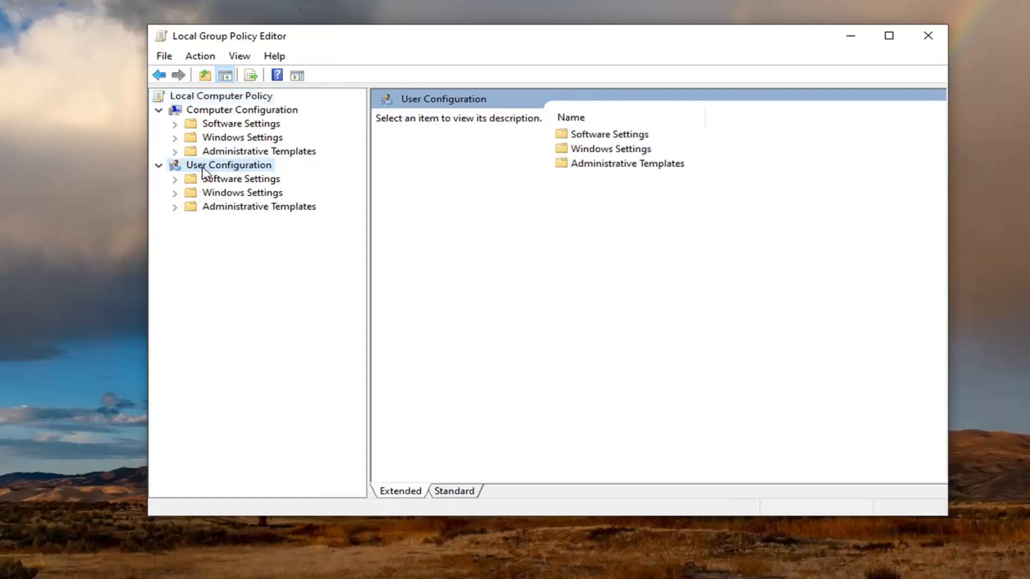
{"action": "left_click", "coordinate": [258, 206]}
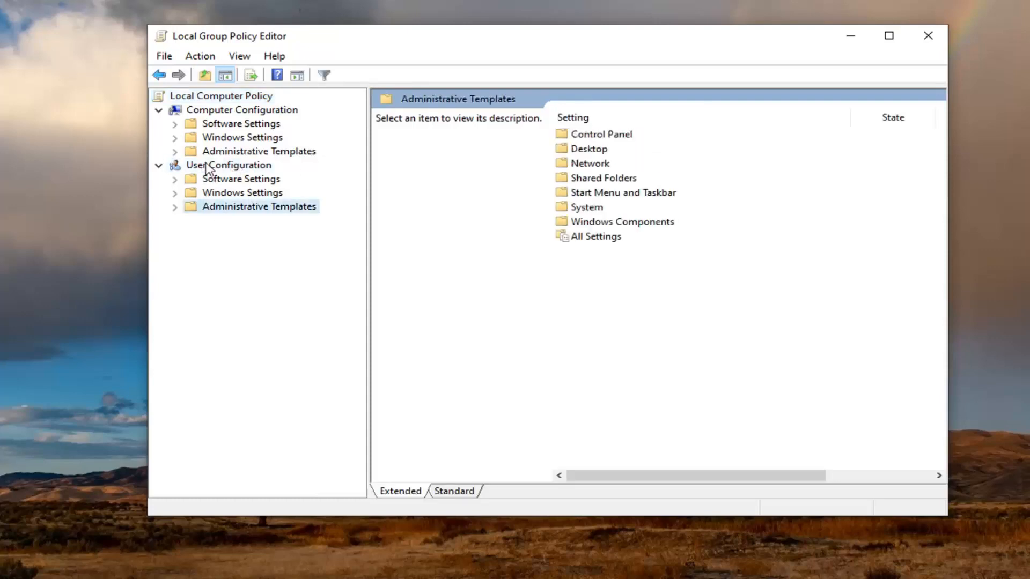
{"action": "left_click", "coordinate": [229, 165]}
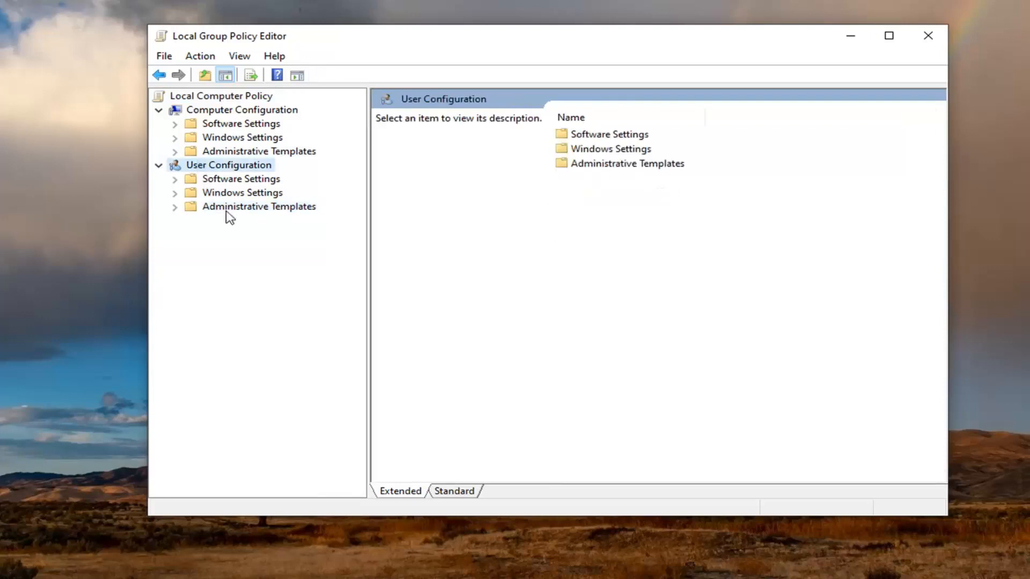
{"action": "left_click", "coordinate": [258, 206]}
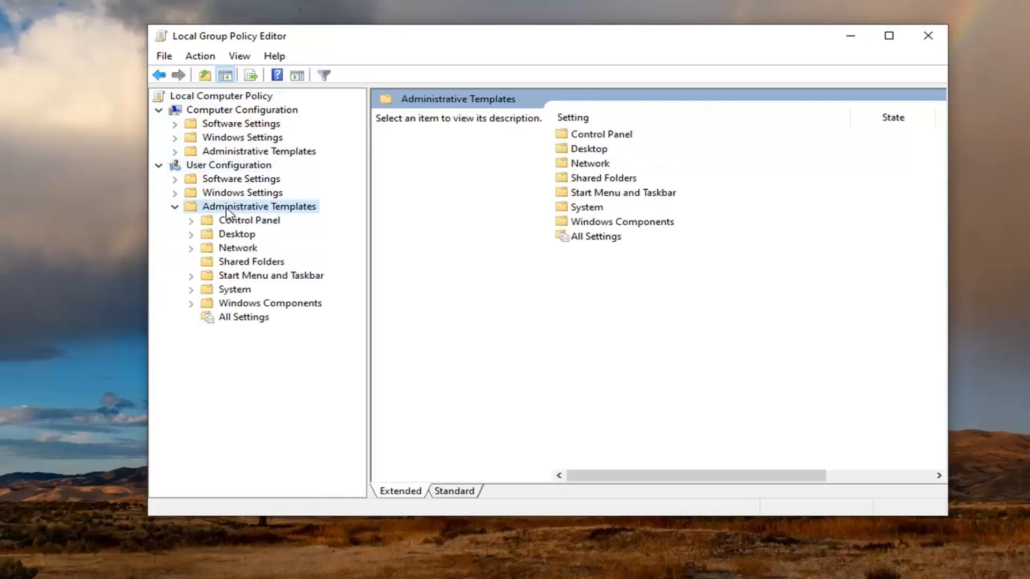
{"action": "mouse_move", "coordinate": [211, 266]}
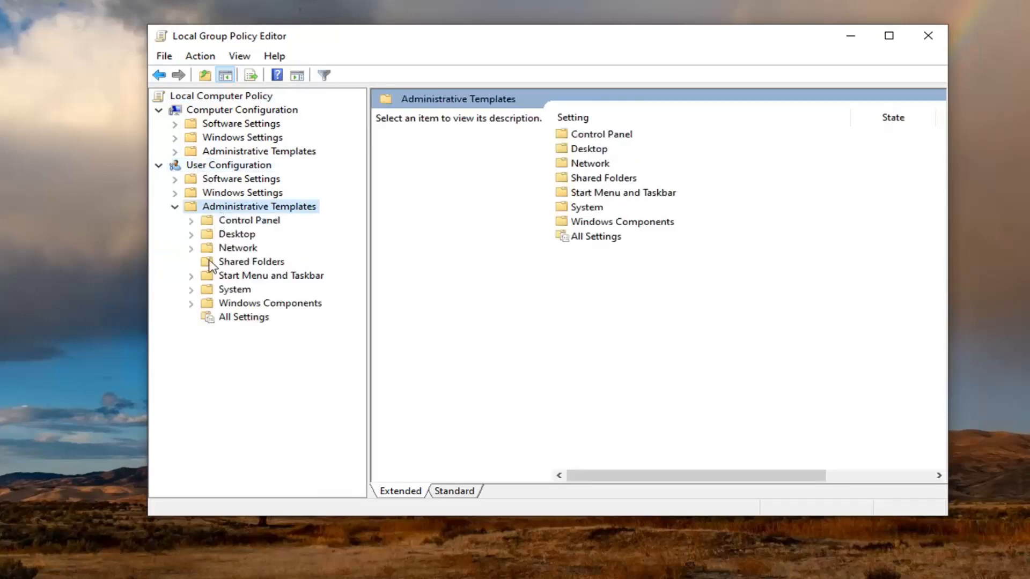
{"action": "left_click", "coordinate": [234, 289]}
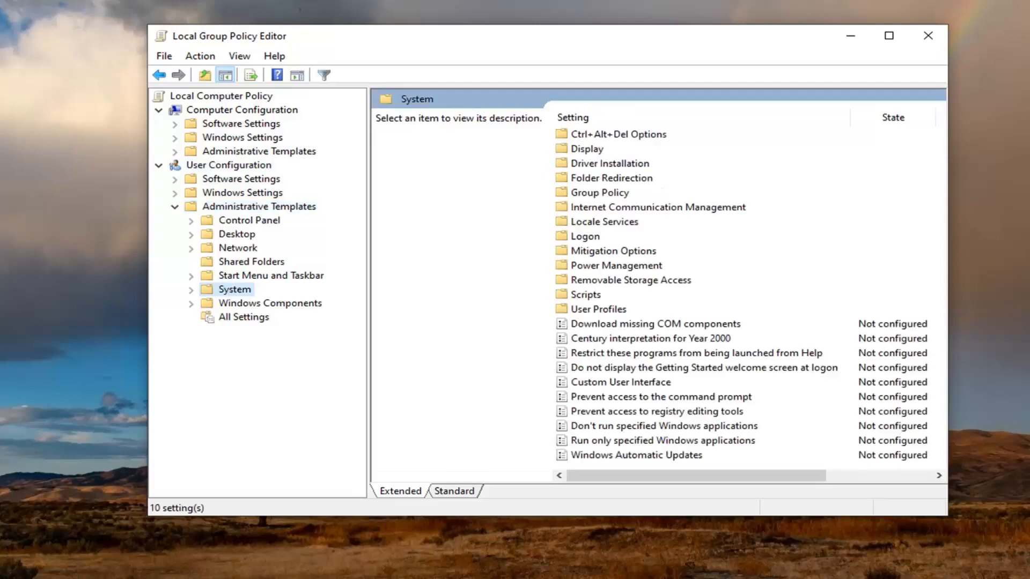
{"action": "mouse_move", "coordinate": [723, 237]}
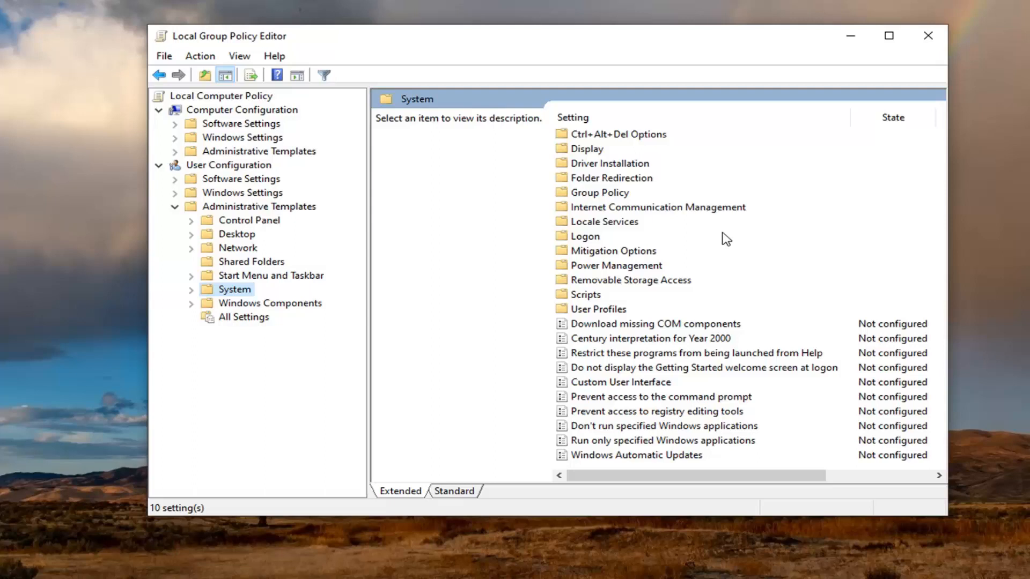
{"action": "mouse_move", "coordinate": [696, 274]}
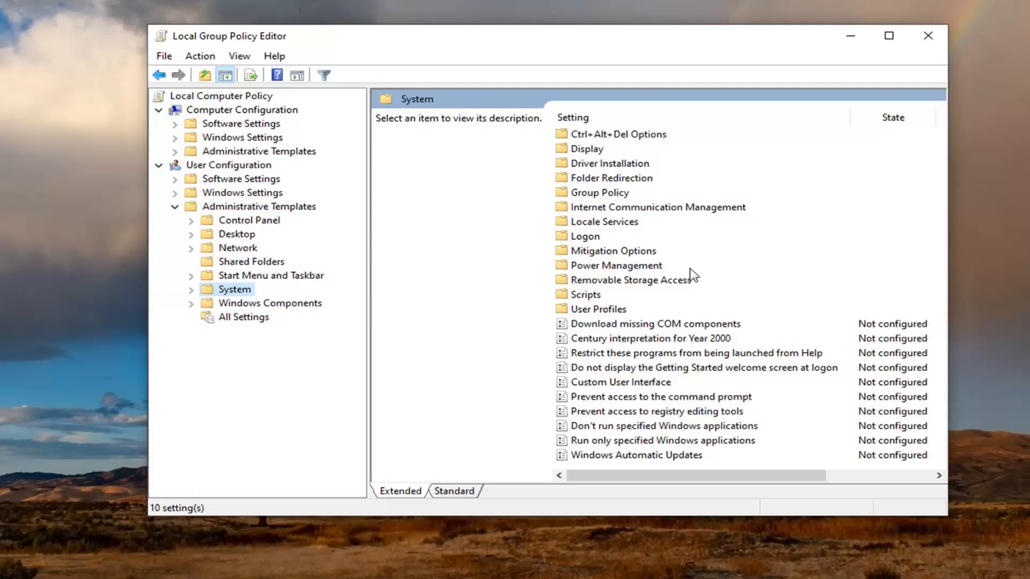
{"action": "mouse_move", "coordinate": [688, 430]}
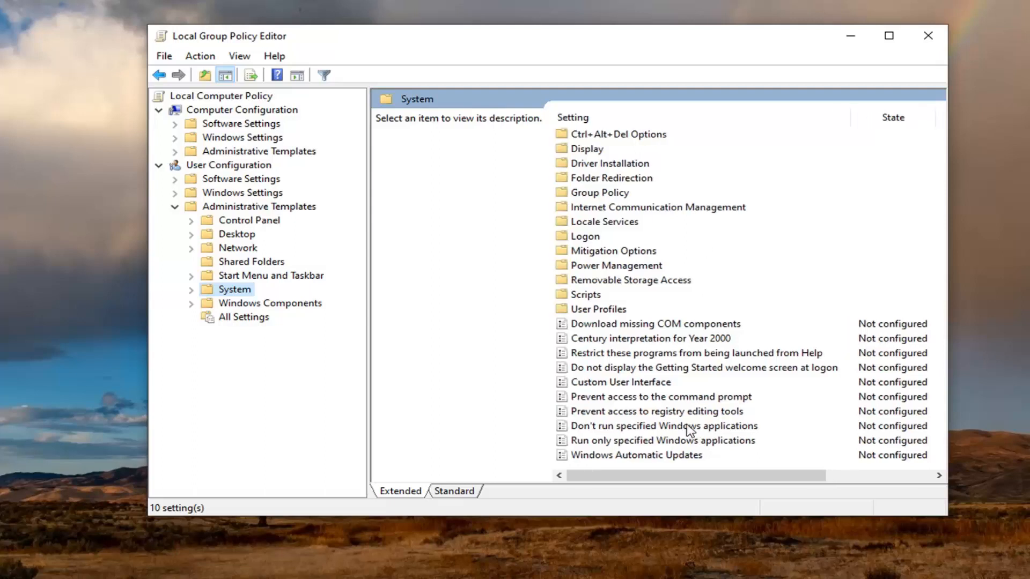
{"action": "mouse_move", "coordinate": [663, 407]}
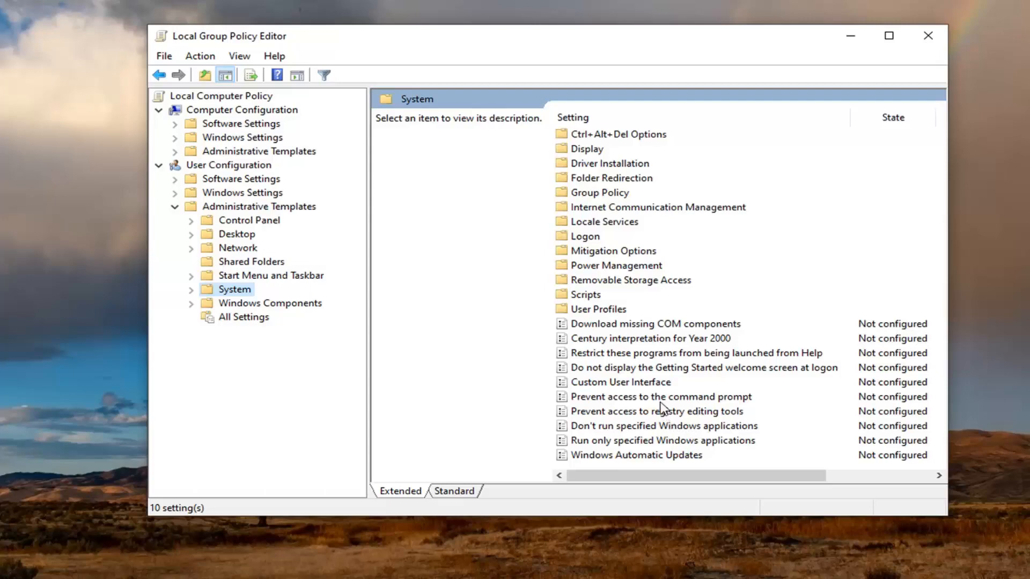
- Set 'Prevent access to the command prompt' to Enabled and apply it
{"action": "left_click", "coordinate": [661, 396]}
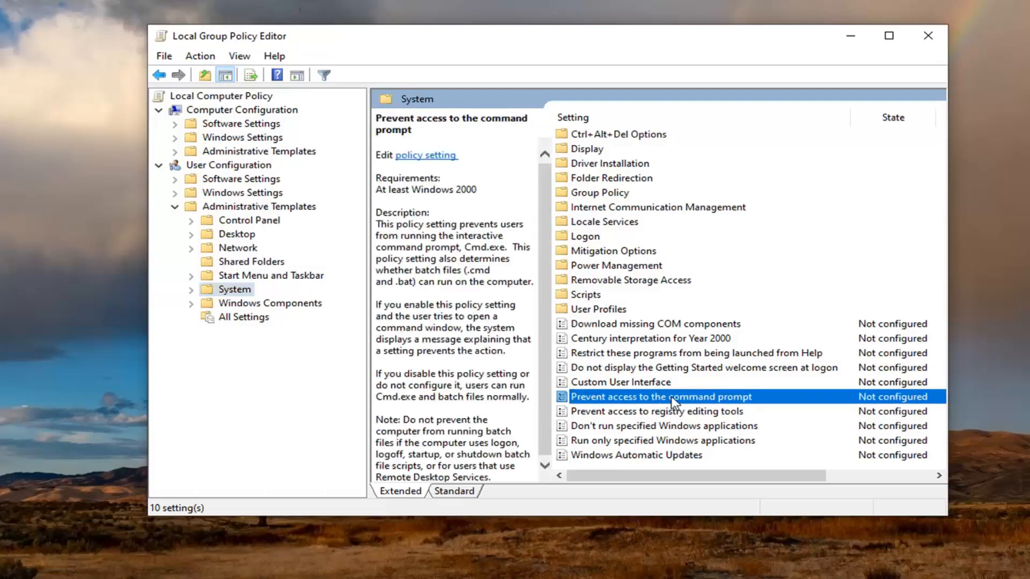
{"action": "double_click", "coordinate": [661, 396]}
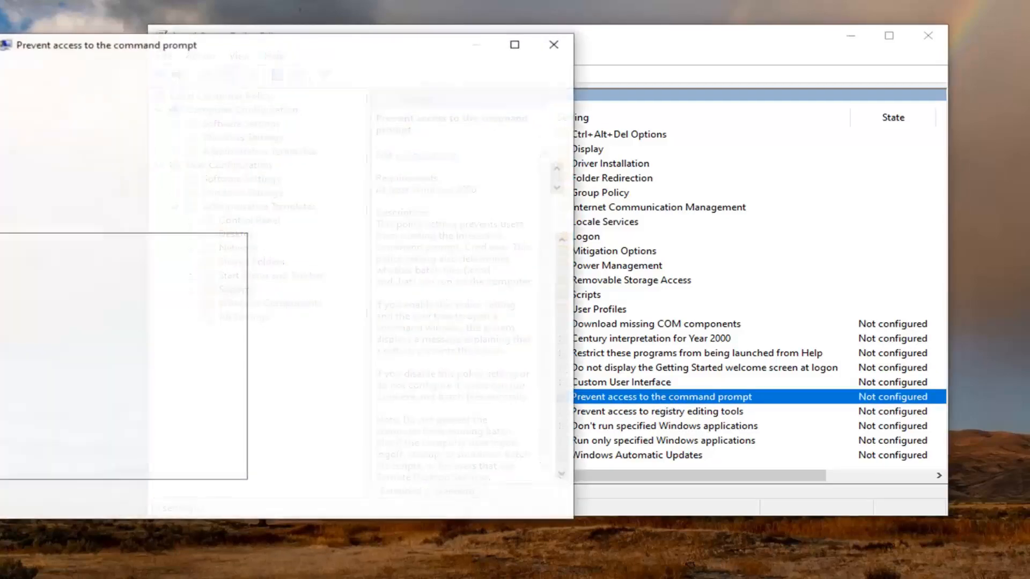
{"action": "double_click", "coordinate": [661, 396]}
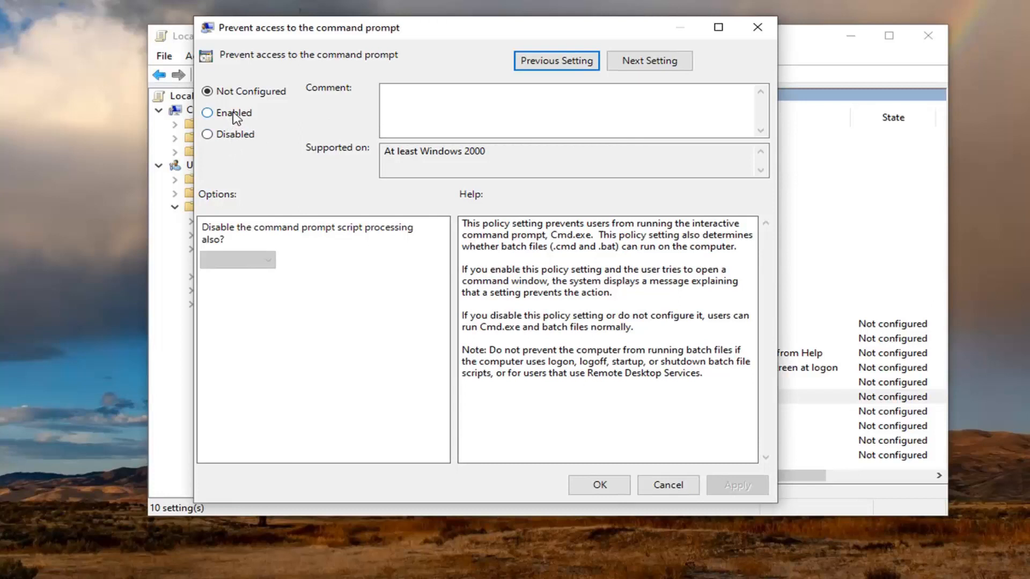
{"action": "left_click", "coordinate": [208, 112]}
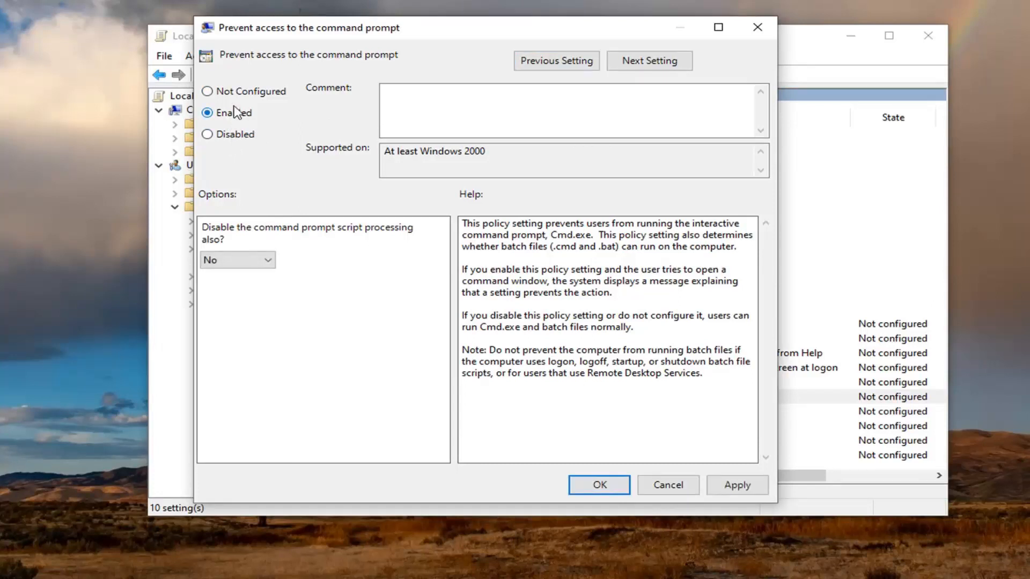
{"action": "left_click", "coordinate": [207, 91]}
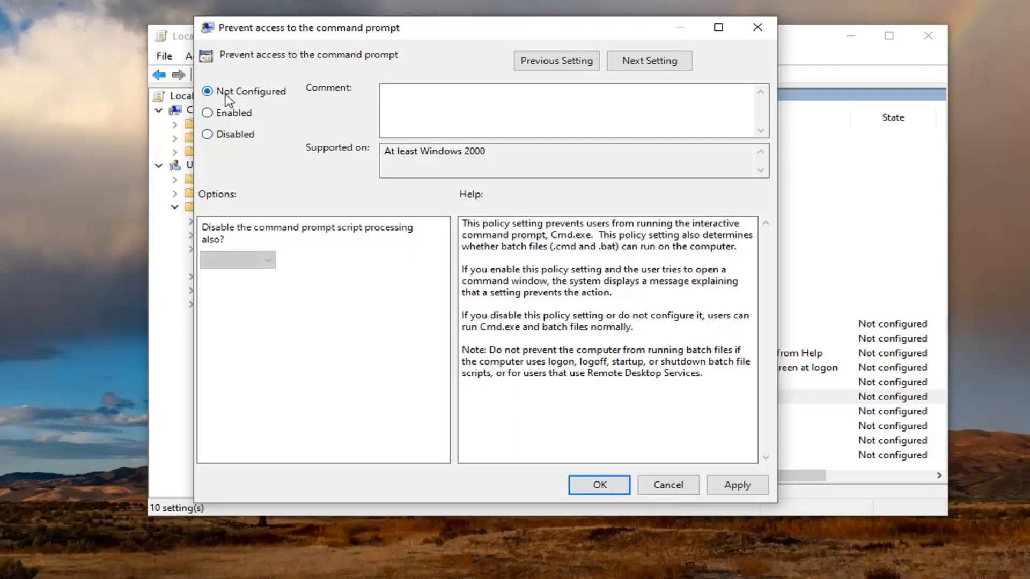
{"action": "mouse_move", "coordinate": [237, 125]}
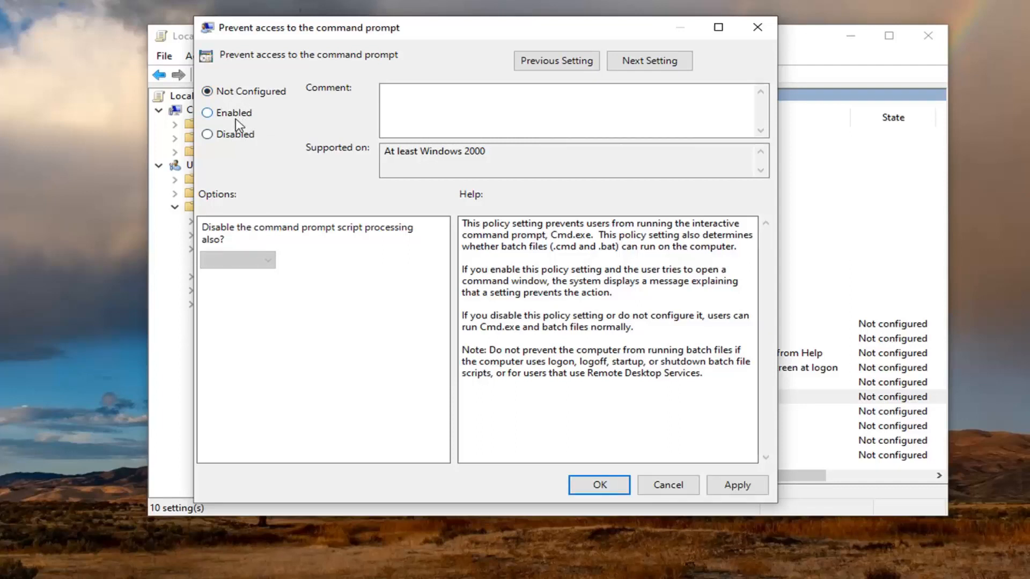
{"action": "left_click", "coordinate": [207, 112]}
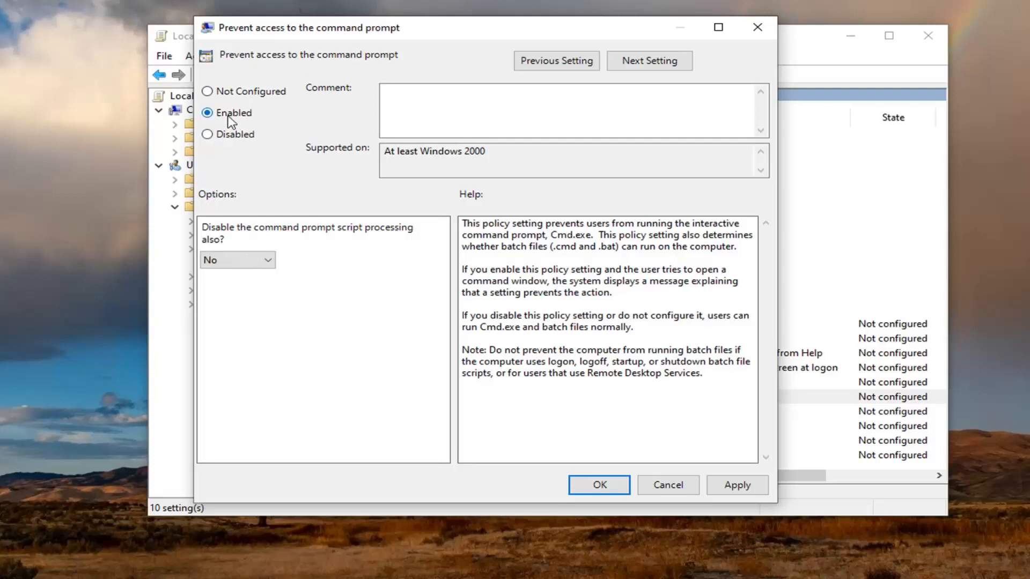
{"action": "mouse_move", "coordinate": [239, 91]}
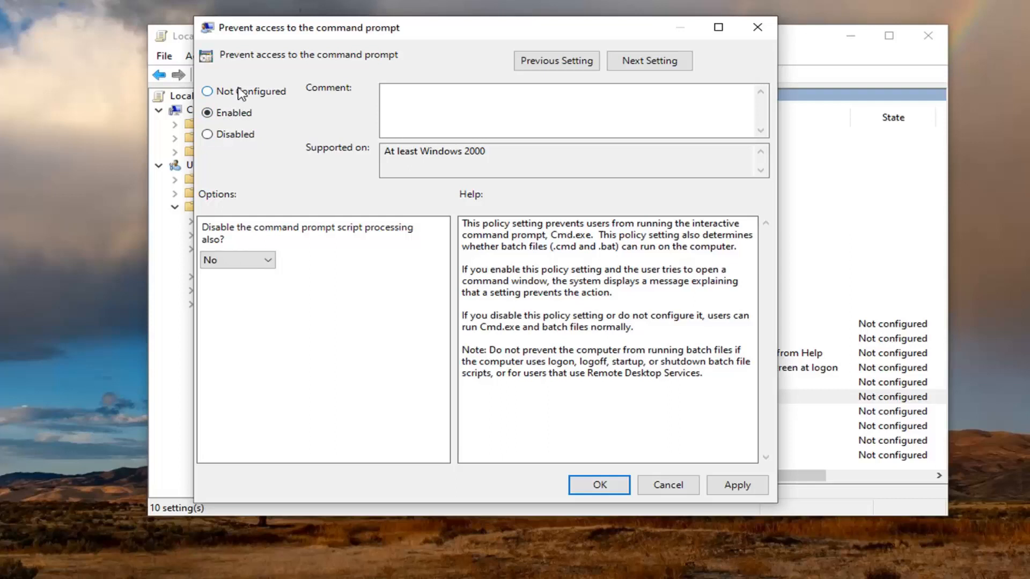
{"action": "left_click", "coordinate": [207, 91]}
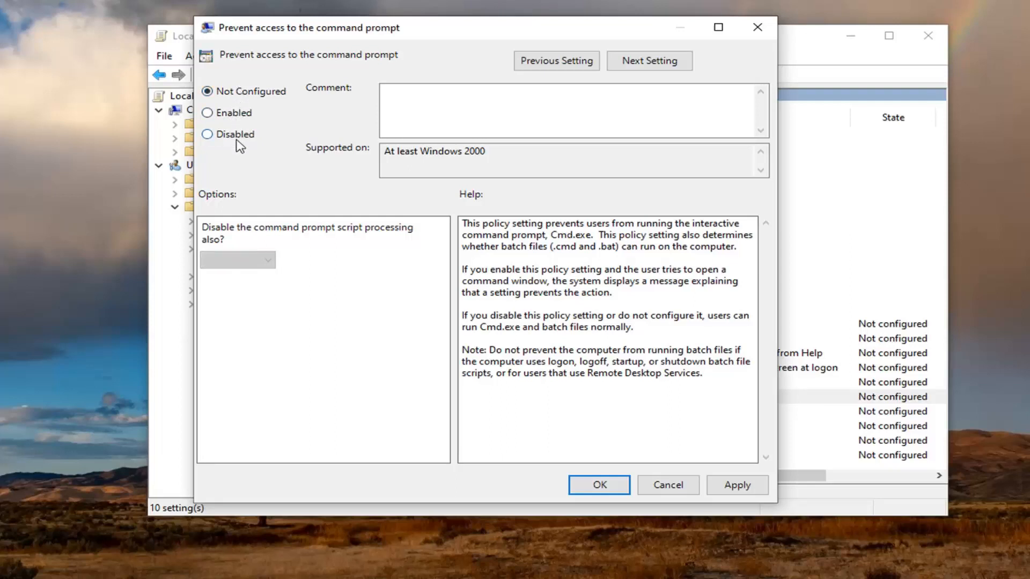
{"action": "mouse_move", "coordinate": [476, 145]}
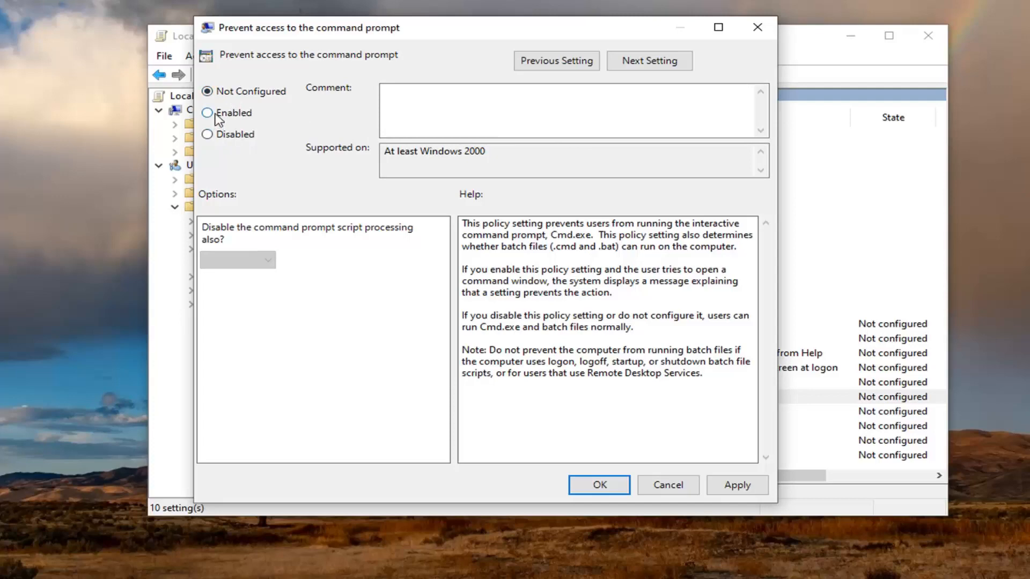
{"action": "left_click", "coordinate": [207, 112]}
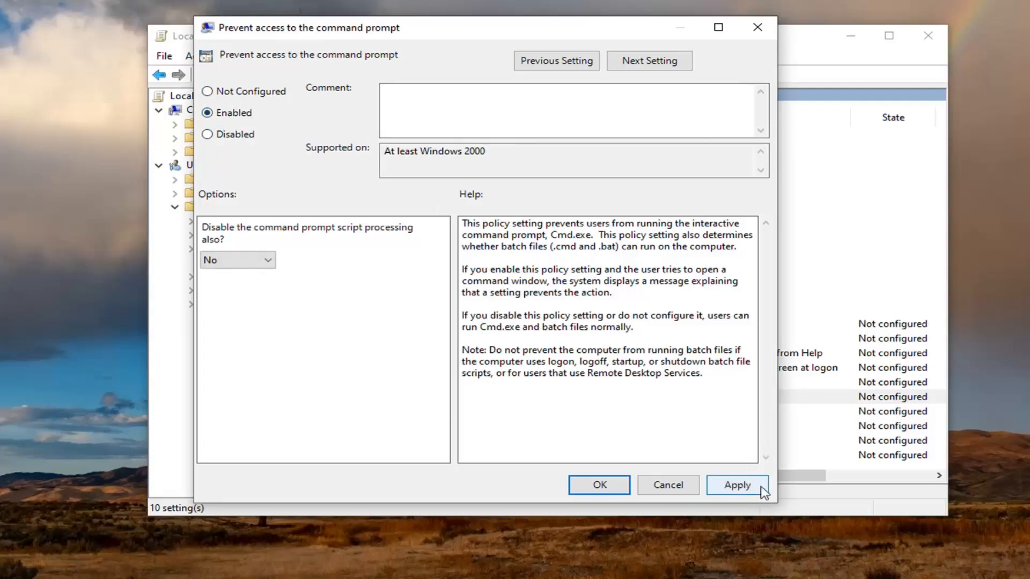
{"action": "left_click", "coordinate": [598, 485]}
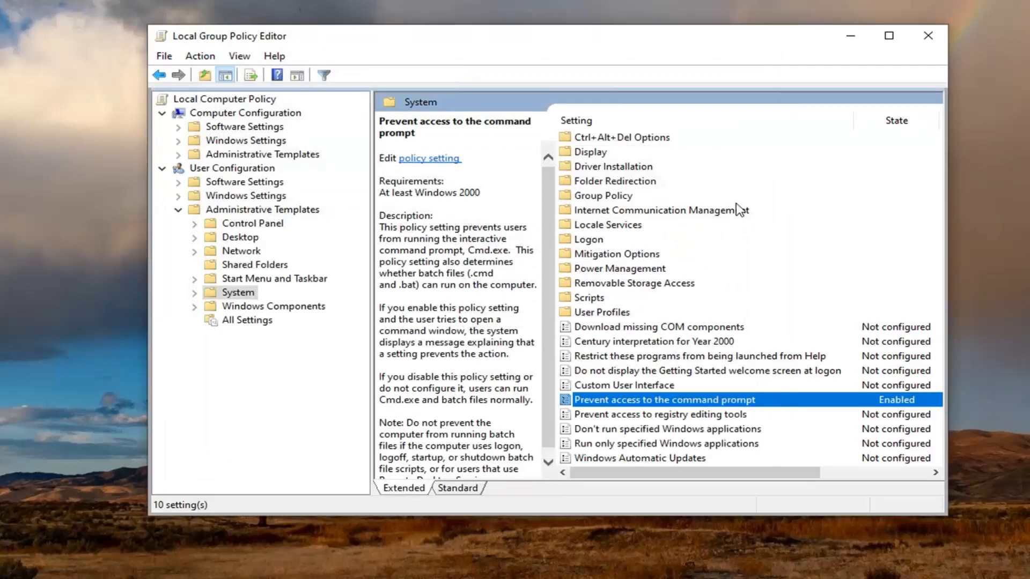
{"action": "mouse_move", "coordinate": [884, 84]}
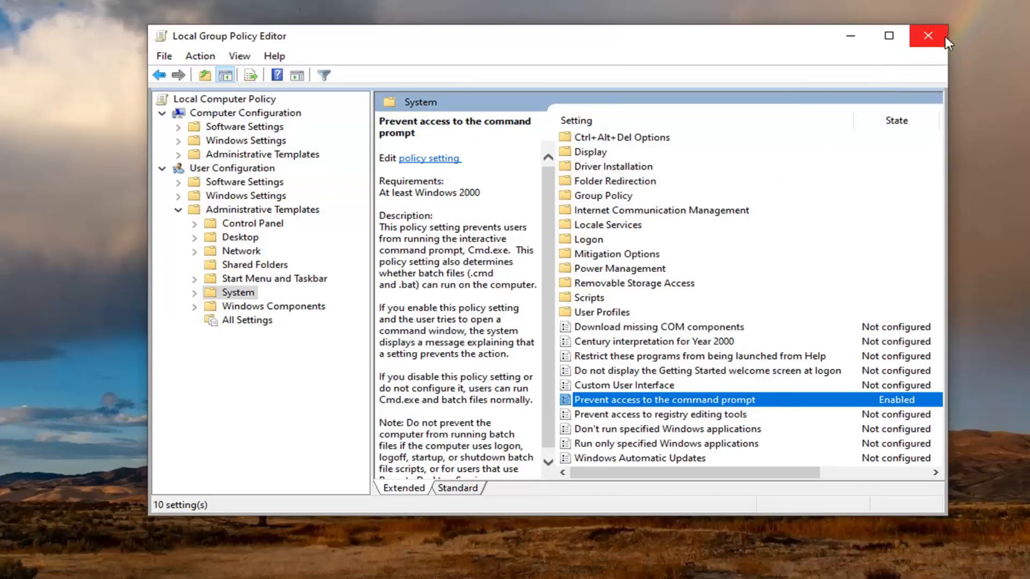
- Close the Local Group Policy Editor window
{"action": "left_click", "coordinate": [927, 36]}
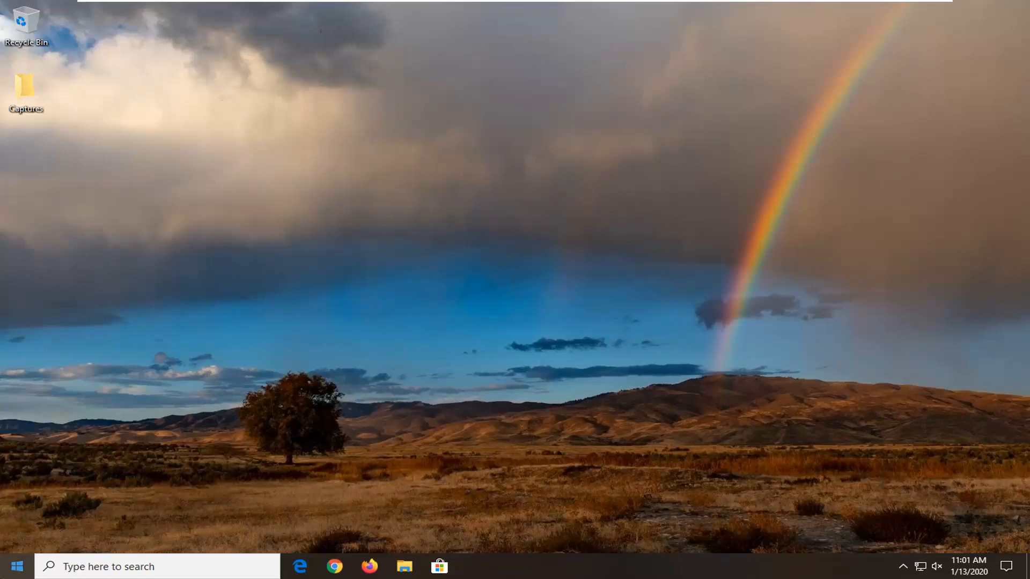
- Search the Start menu for 'regedit' to find Registry Editor
{"action": "left_click", "coordinate": [16, 566]}
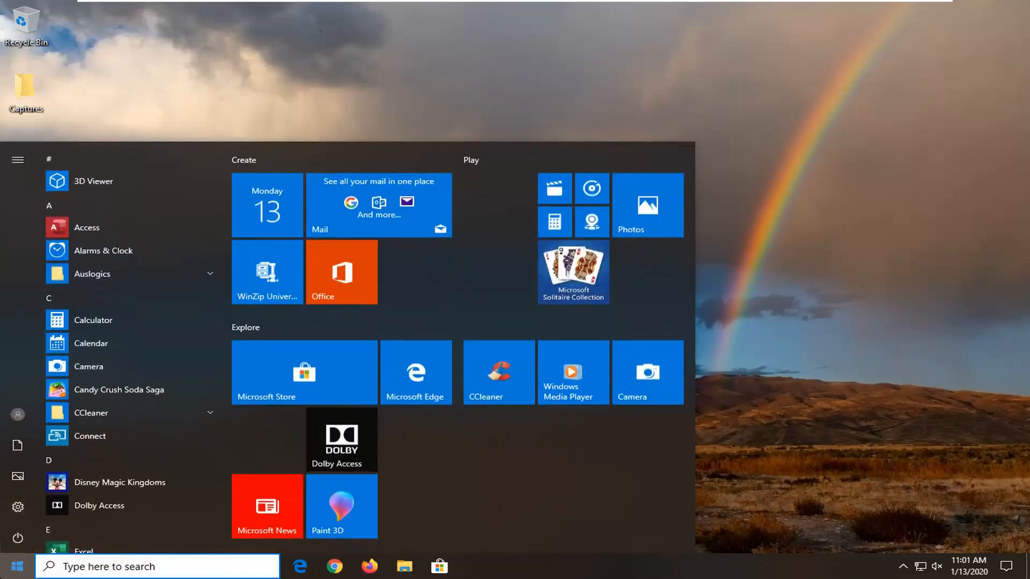
{"action": "type", "text": "regedit"}
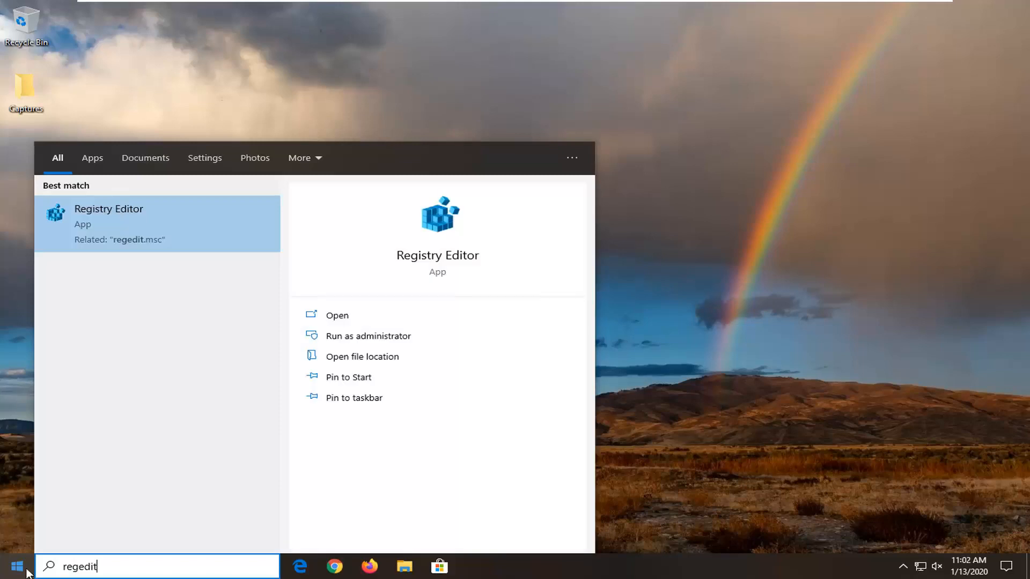
{"action": "mouse_move", "coordinate": [135, 302]}
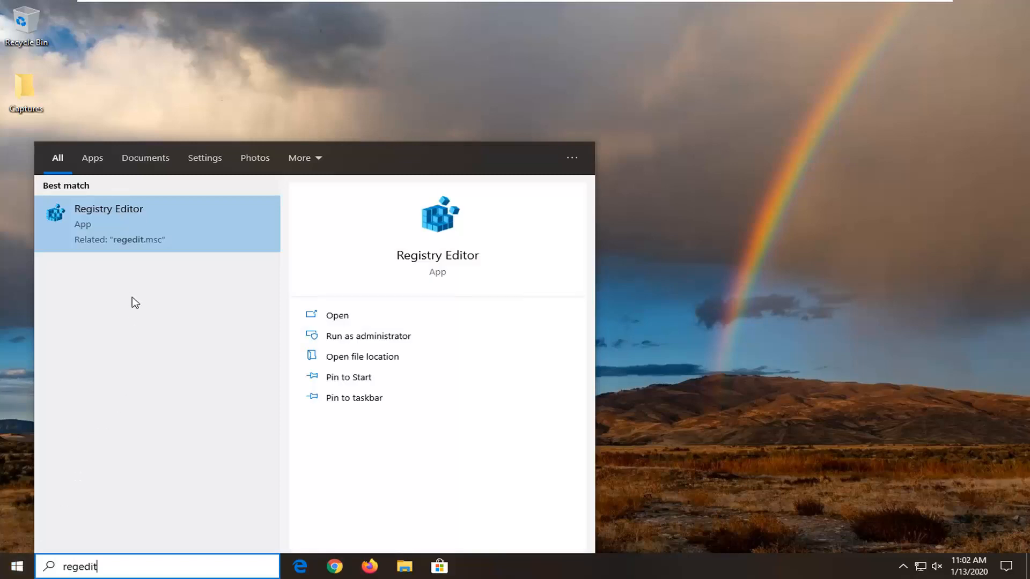
{"action": "mouse_move", "coordinate": [89, 223]}
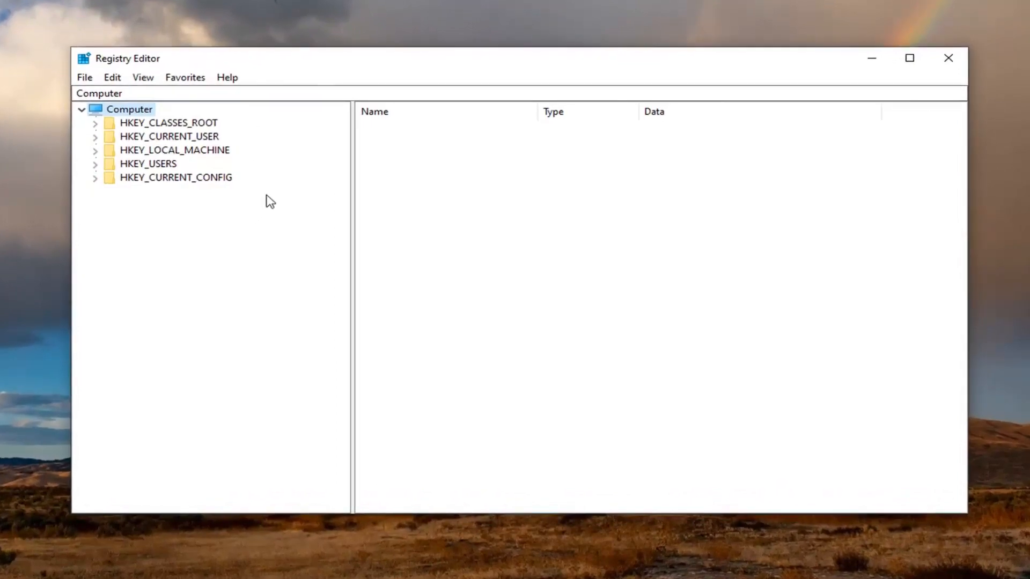
{"action": "mouse_move", "coordinate": [257, 217]}
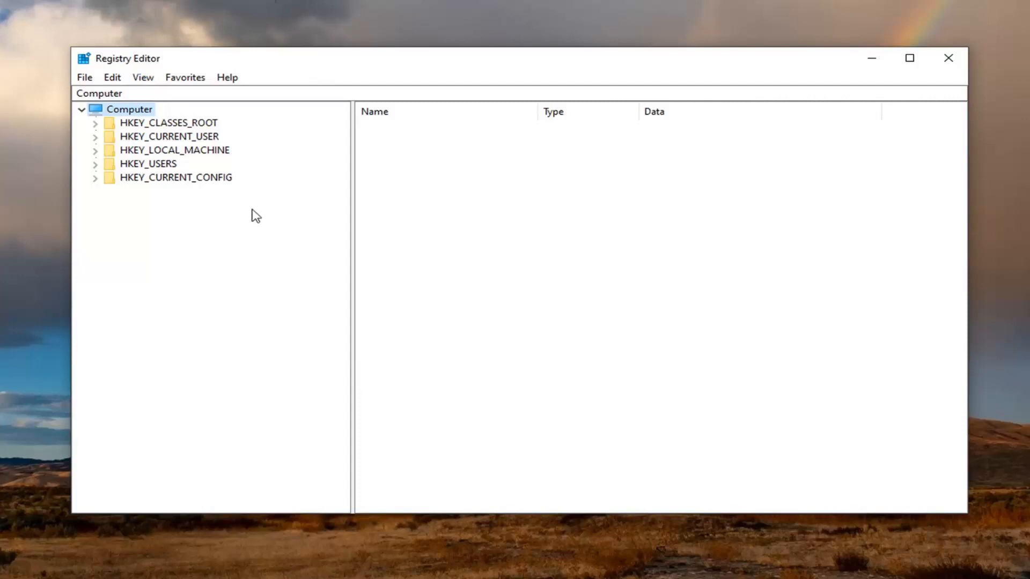
{"action": "mouse_move", "coordinate": [141, 129]}
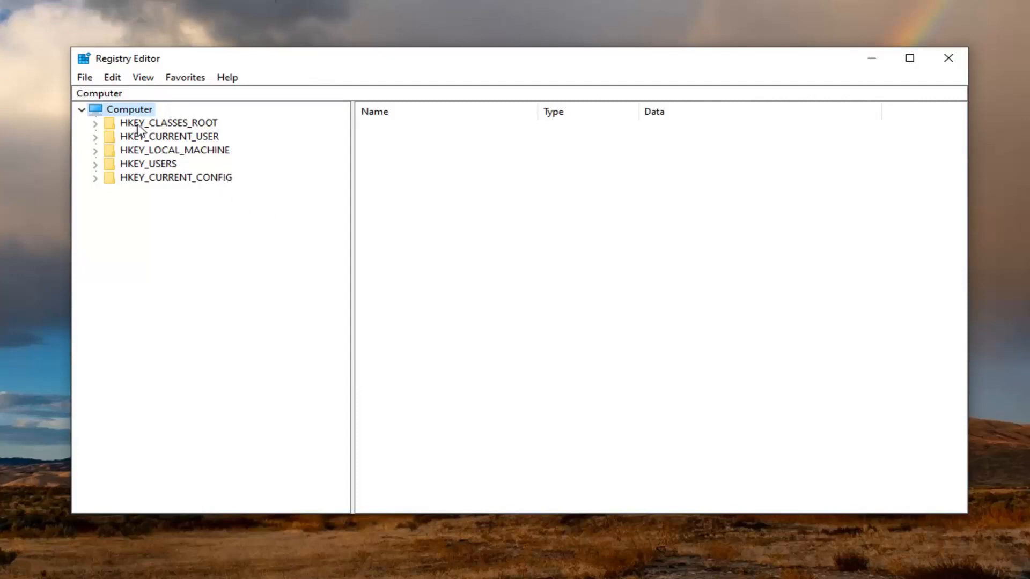
{"action": "left_click", "coordinate": [84, 76]}
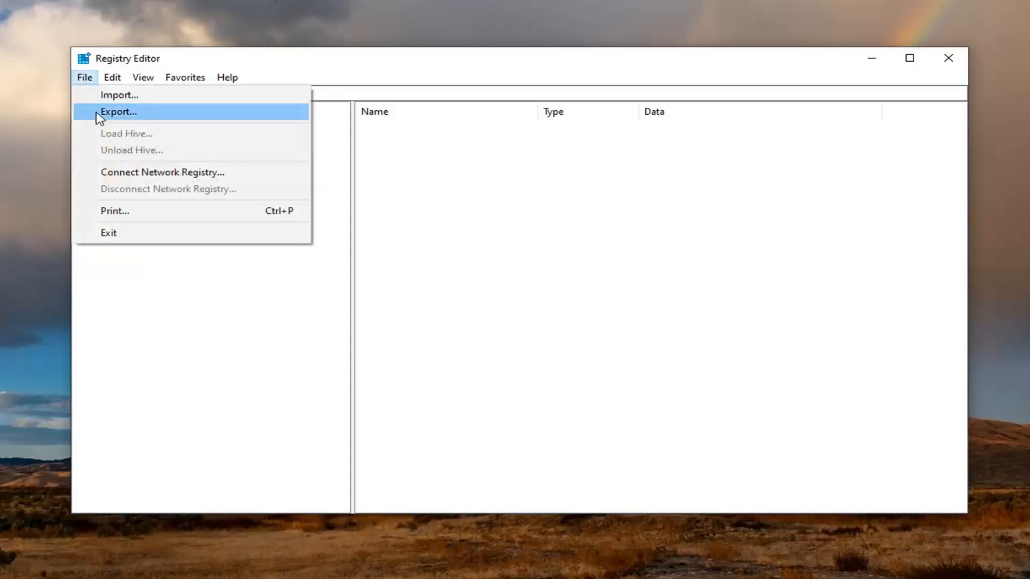
{"action": "left_click", "coordinate": [118, 111]}
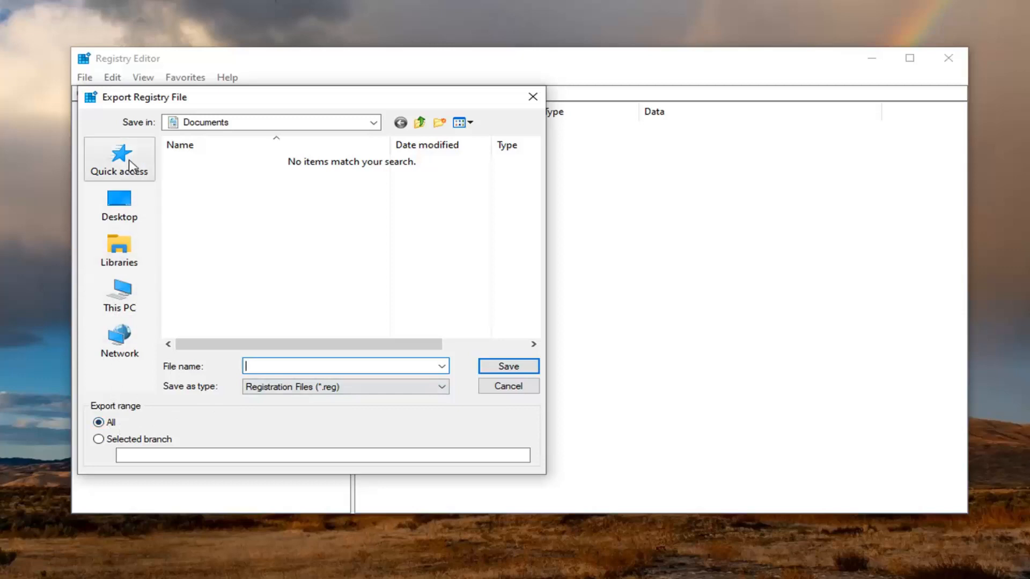
{"action": "left_click", "coordinate": [507, 386]}
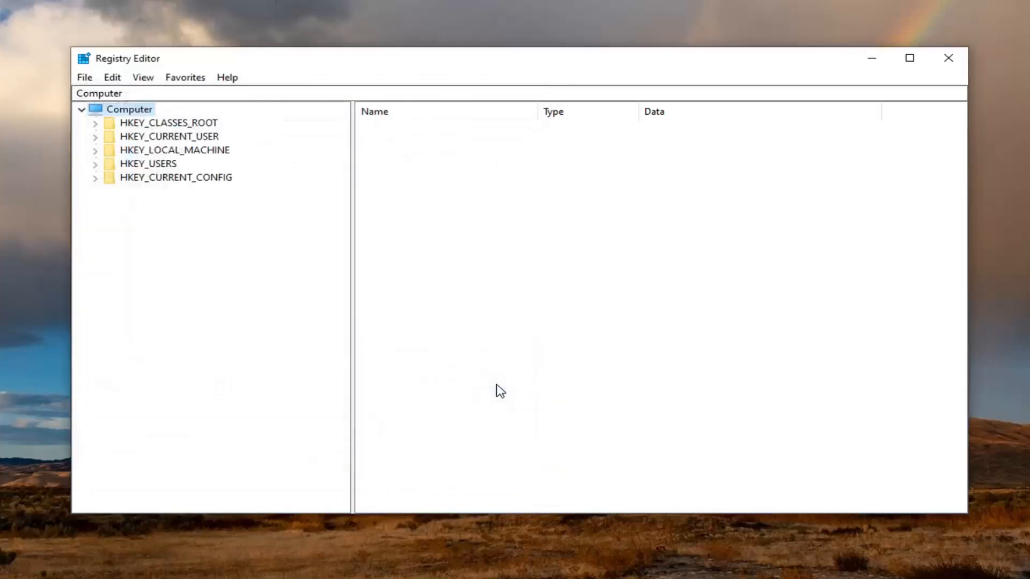
{"action": "left_click", "coordinate": [84, 77]}
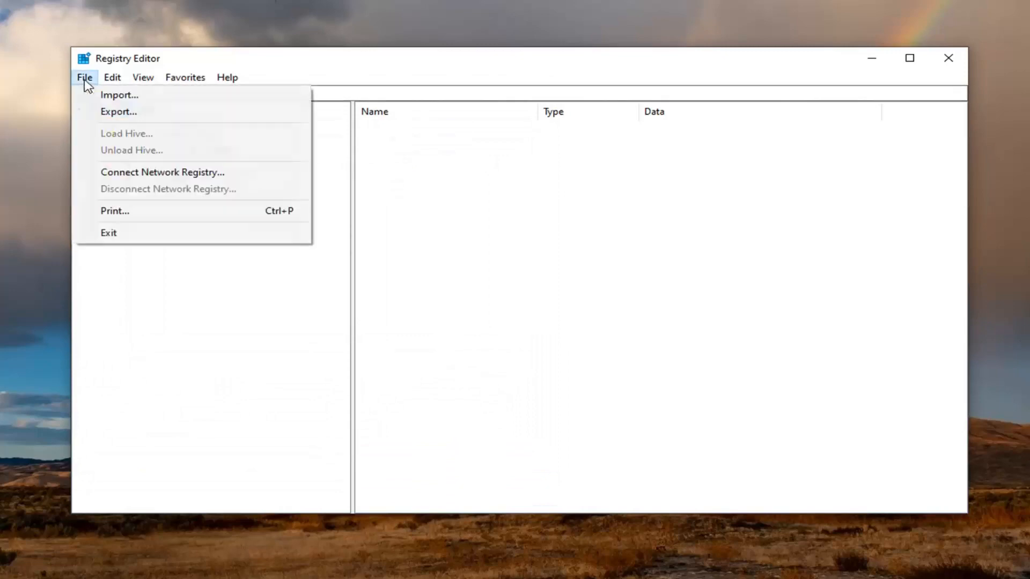
{"action": "left_click", "coordinate": [120, 95]}
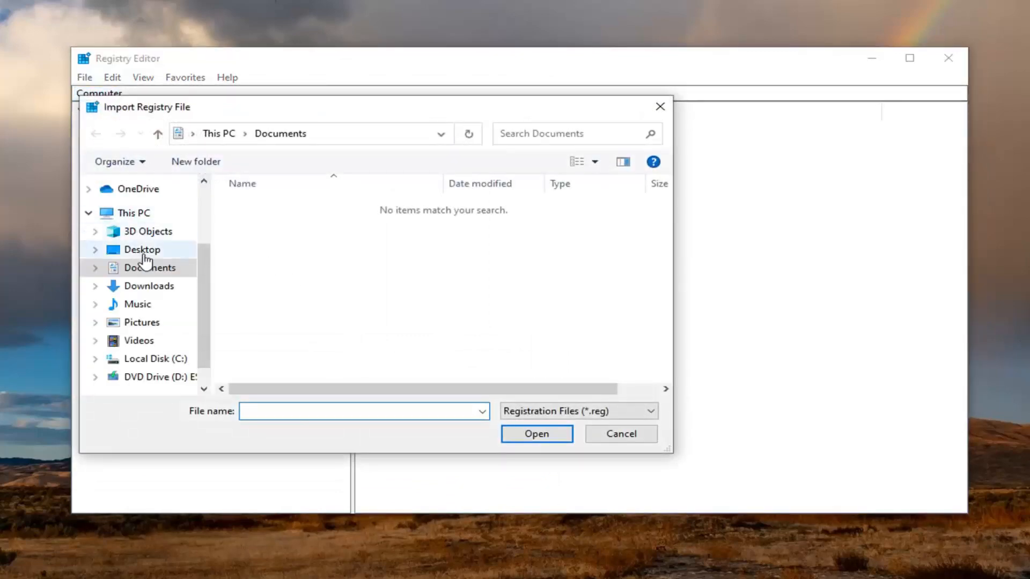
{"action": "left_click", "coordinate": [620, 433]}
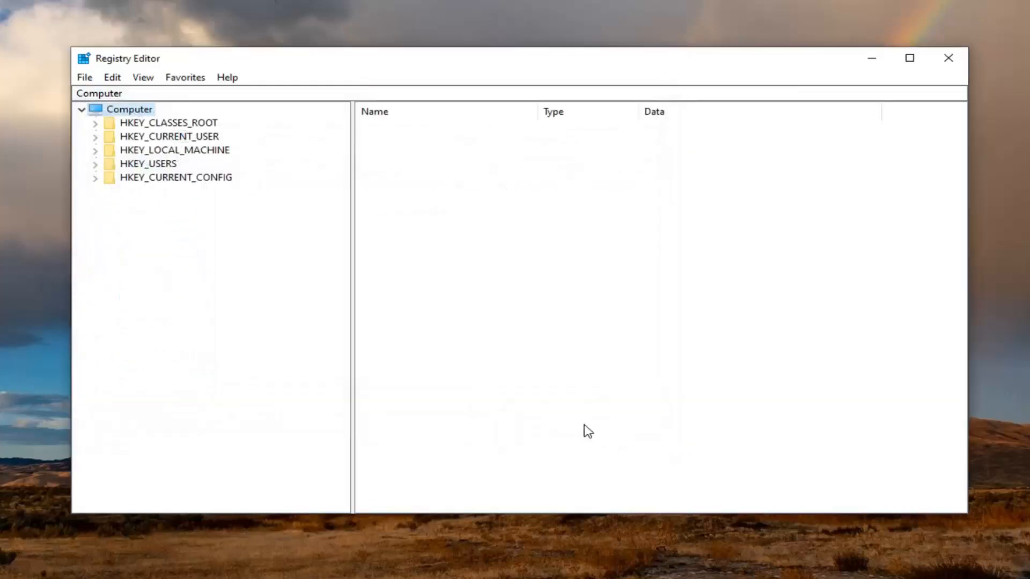
{"action": "mouse_move", "coordinate": [243, 259]}
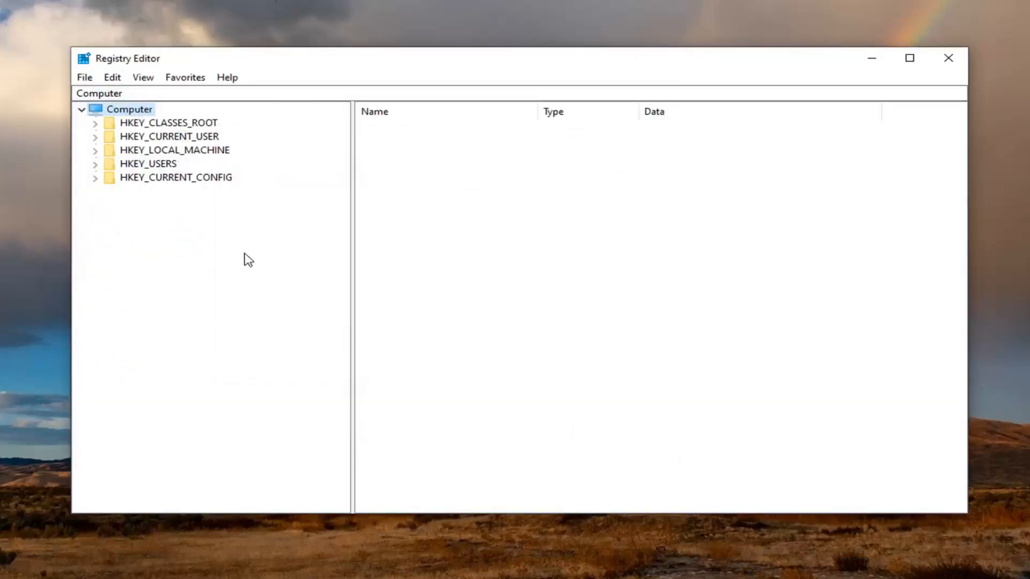
{"action": "mouse_move", "coordinate": [173, 146]}
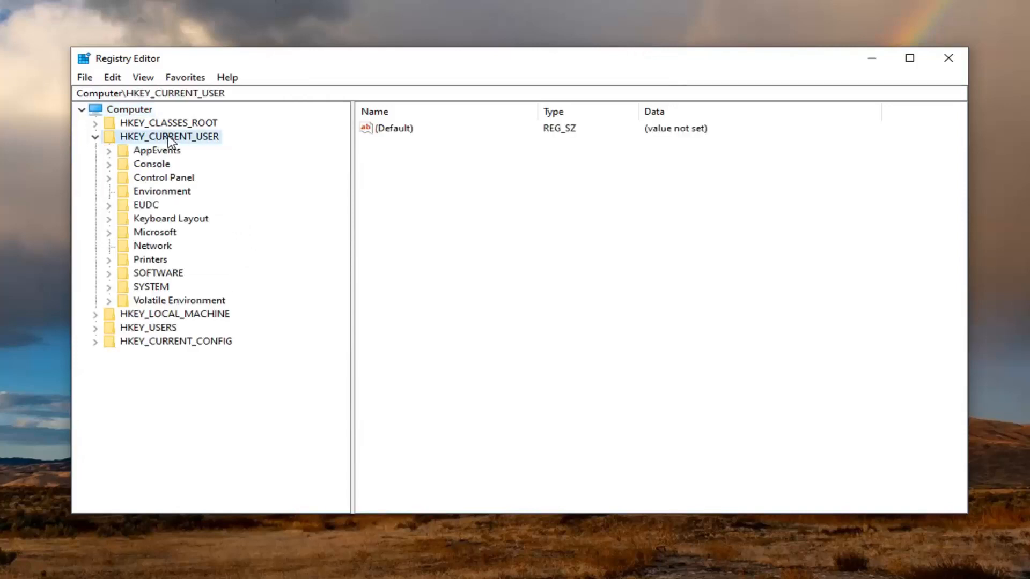
- Expand HKEY_CURRENT_USER > SOFTWARE > Policies > Microsoft > Windows in the registry tree
{"action": "left_click", "coordinate": [158, 273]}
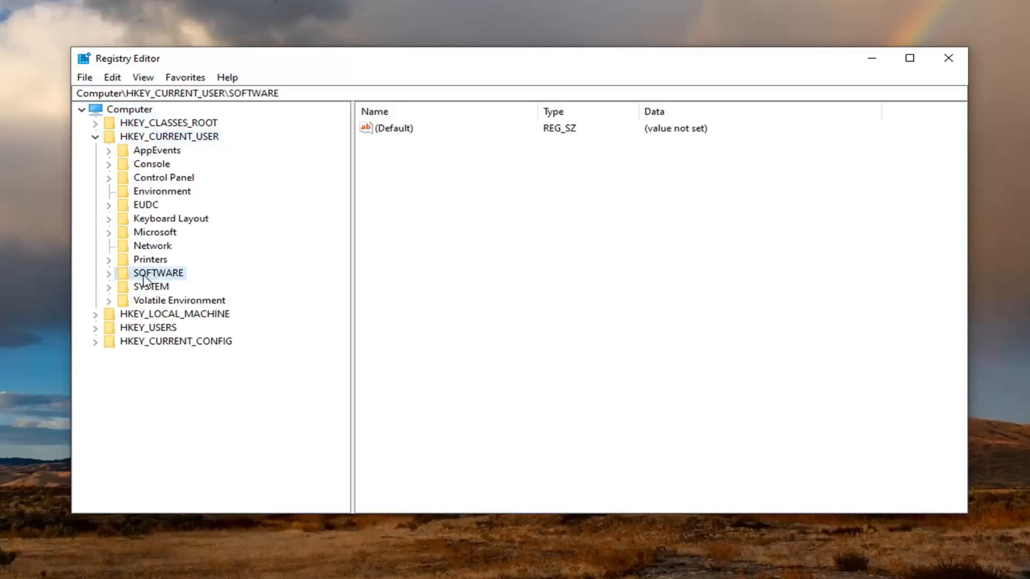
{"action": "left_click", "coordinate": [109, 272]}
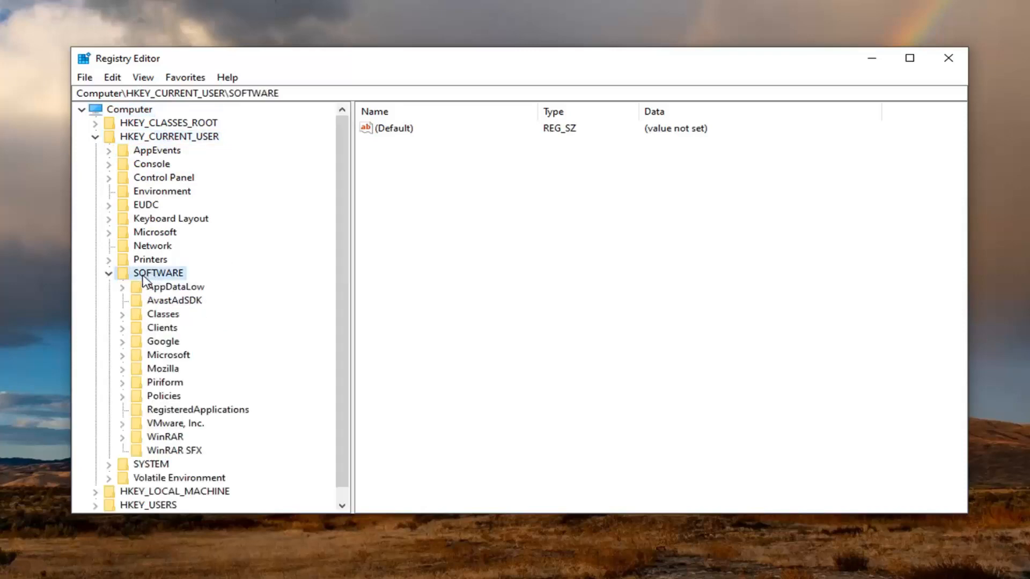
{"action": "left_click", "coordinate": [164, 395]}
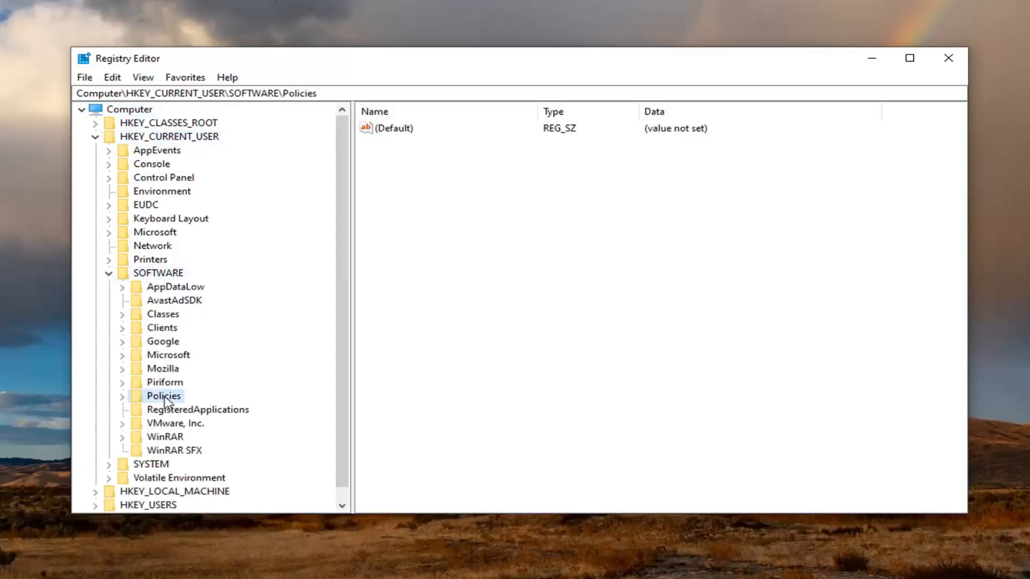
{"action": "left_click", "coordinate": [122, 396]}
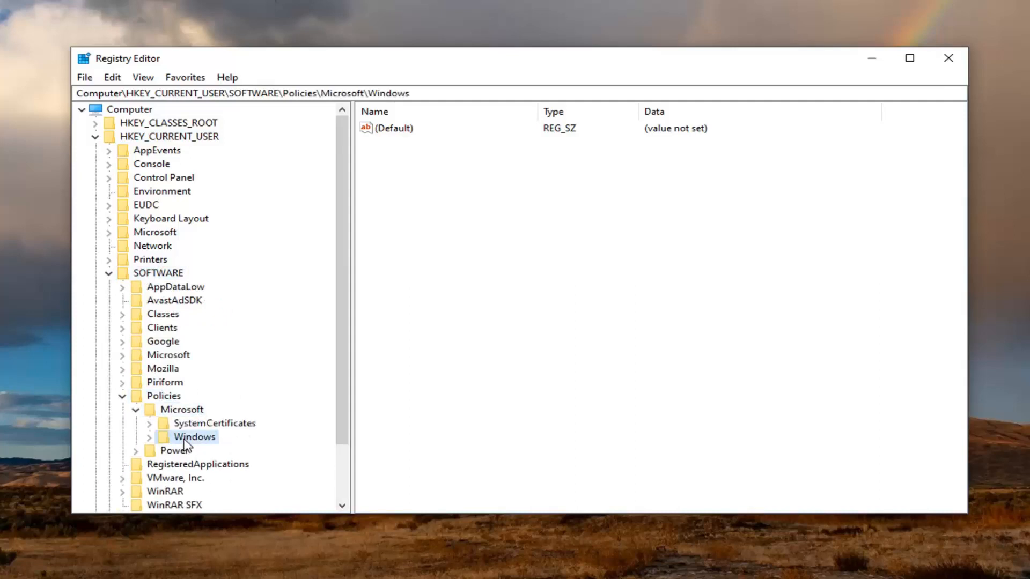
{"action": "left_click", "coordinate": [148, 436]}
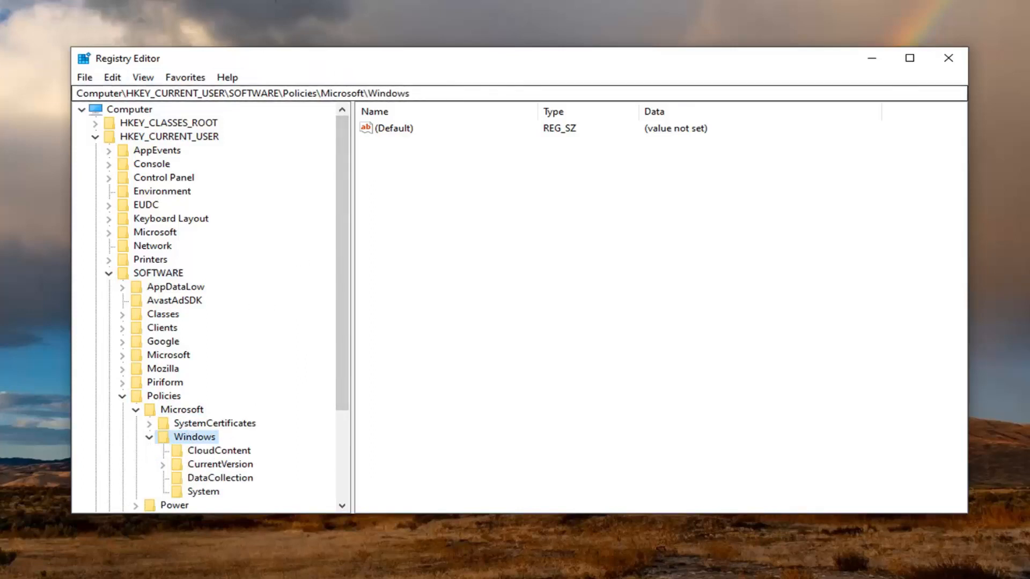
{"action": "mouse_move", "coordinate": [155, 129]}
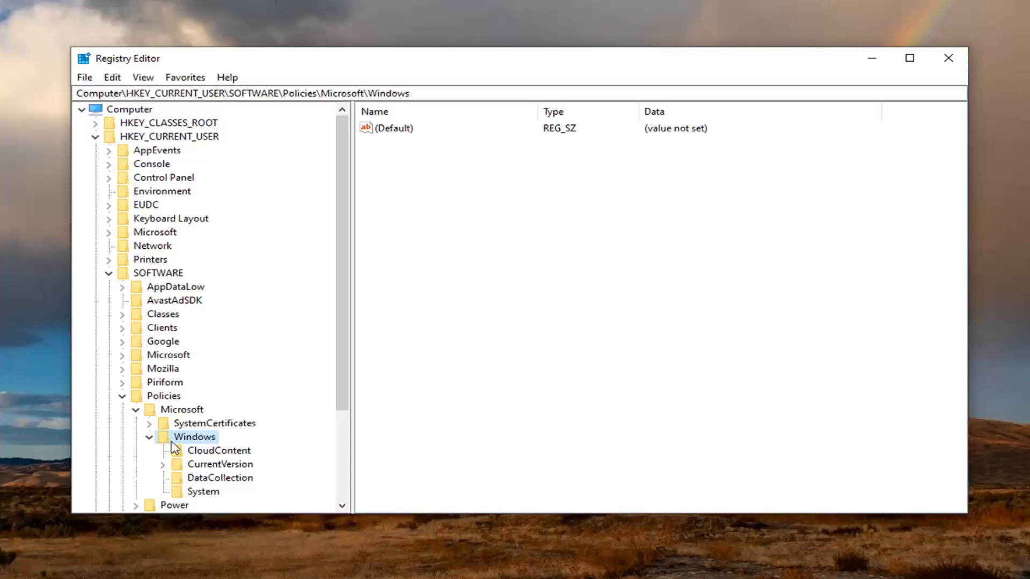
{"action": "scroll", "scroll_direction": "down", "scroll_amount": 3}
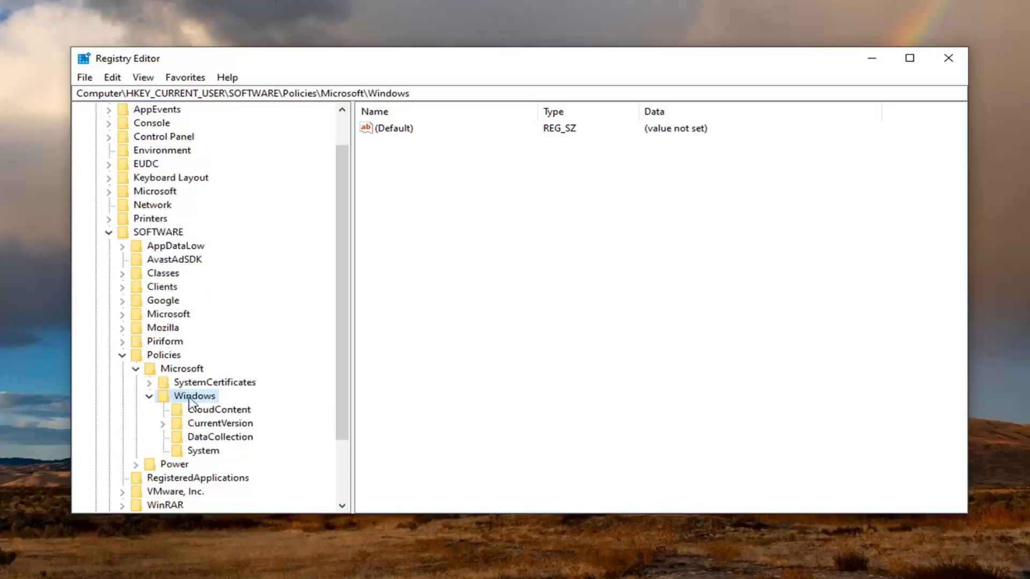
- Create a new key under Windows and try renaming it to System
{"action": "right_click", "coordinate": [195, 396]}
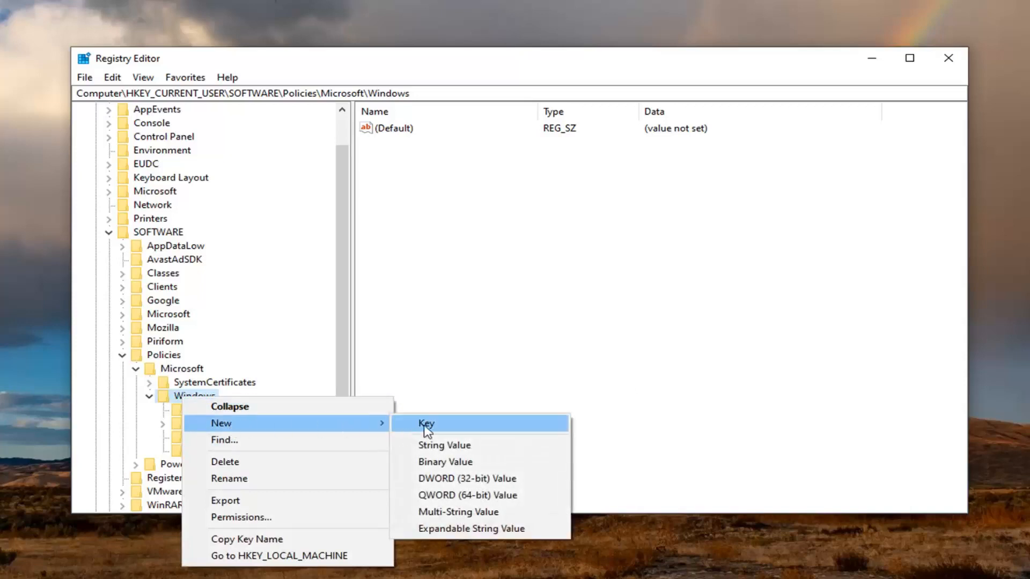
{"action": "left_click", "coordinate": [426, 423]}
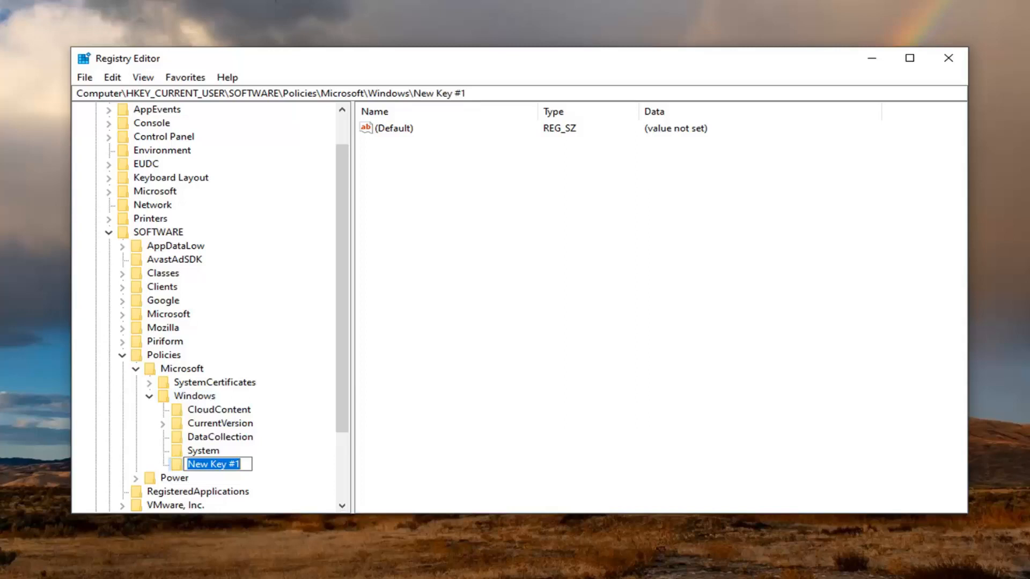
{"action": "mouse_move", "coordinate": [157, 471]}
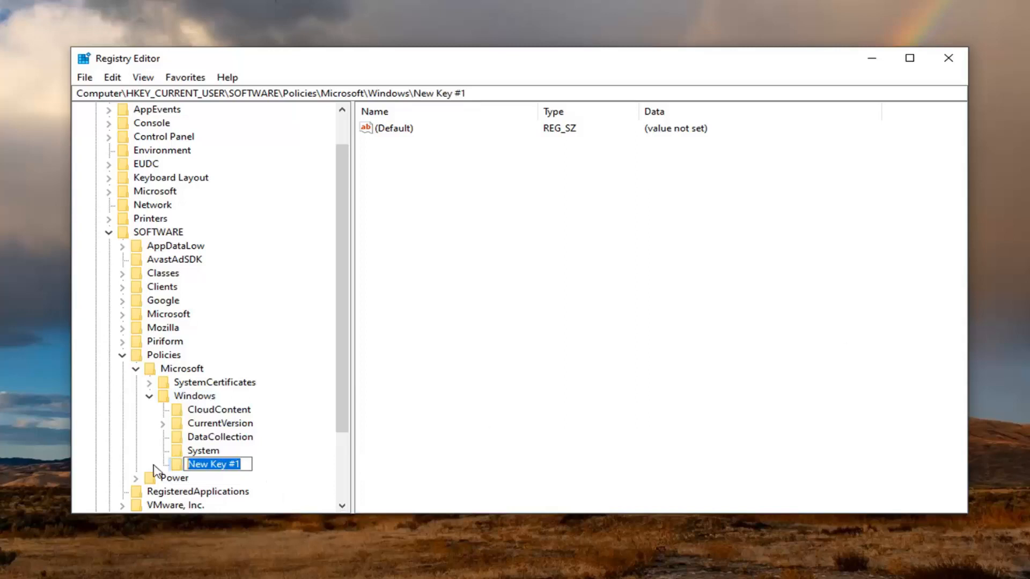
{"action": "type", "text": "System"}
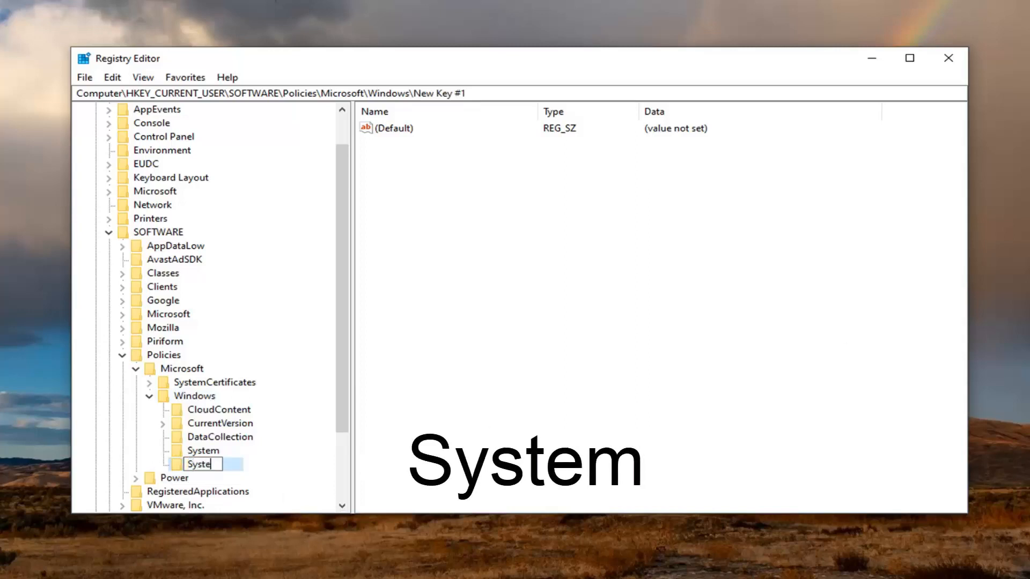
{"action": "type", "text": "m"}
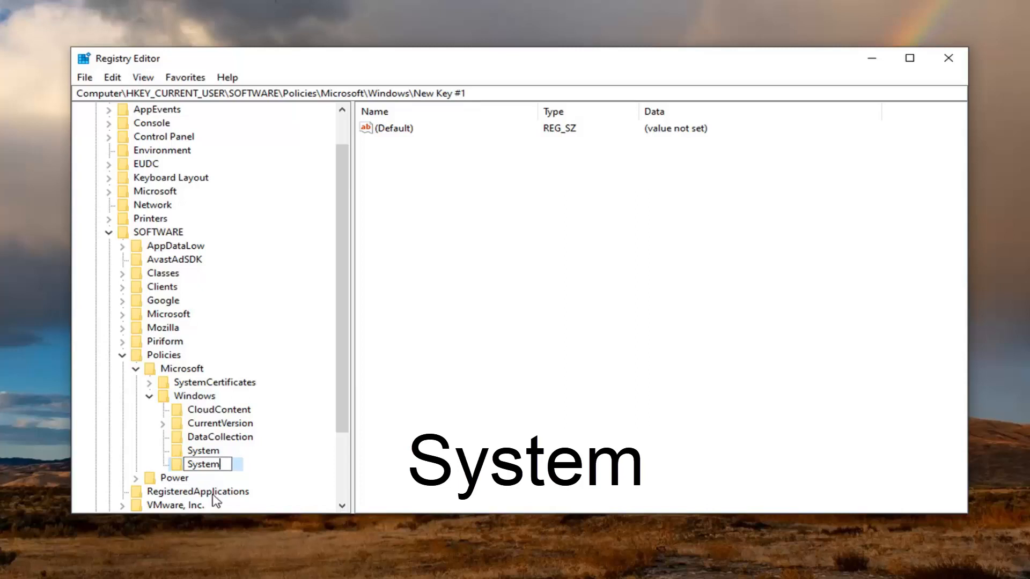
{"action": "key", "text": "Return"}
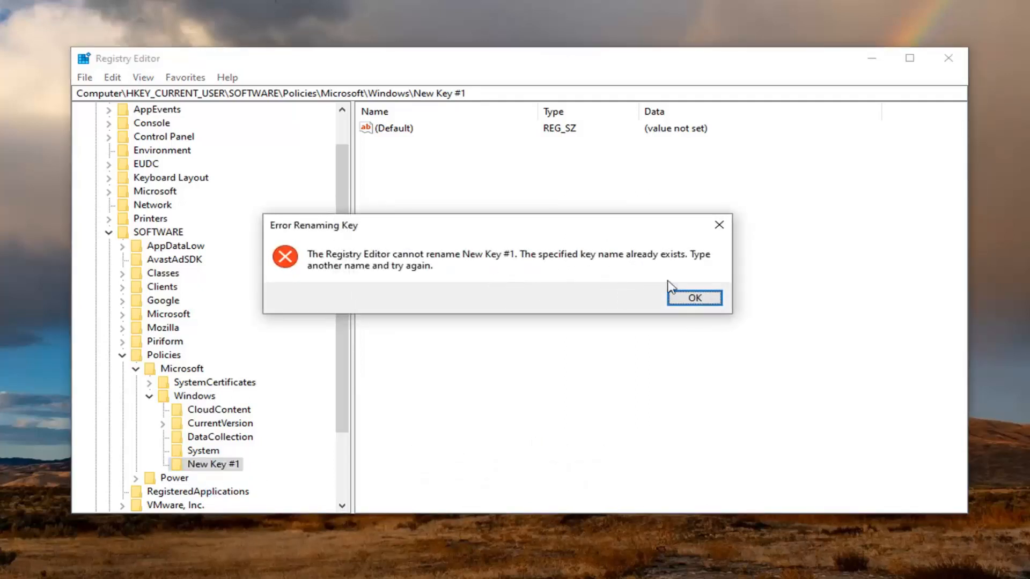
- Dismiss the 'key already exists' error and delete the leftover New Key #1
{"action": "left_click", "coordinate": [694, 298]}
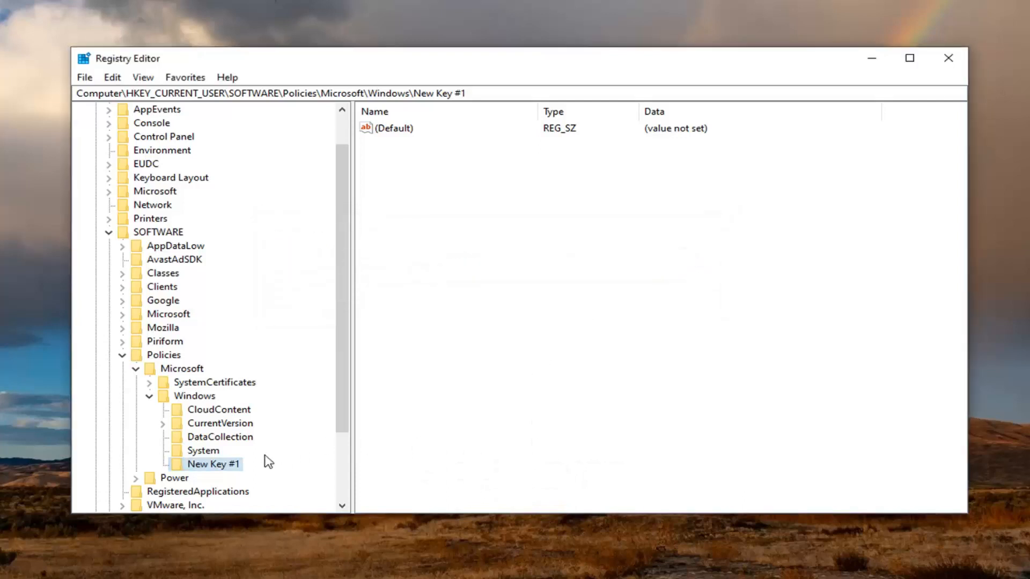
{"action": "mouse_move", "coordinate": [228, 476]}
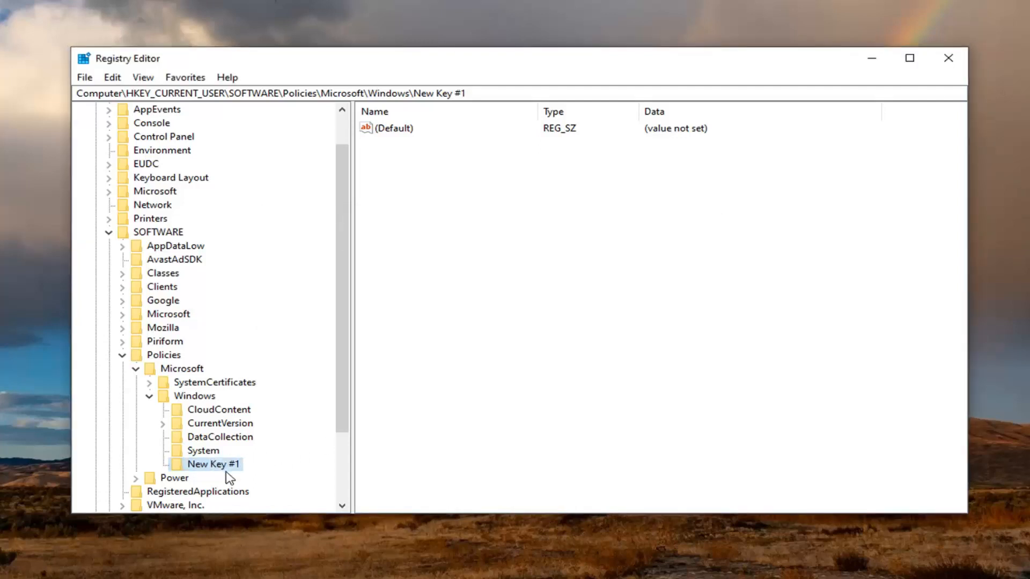
{"action": "key", "text": "Delete"}
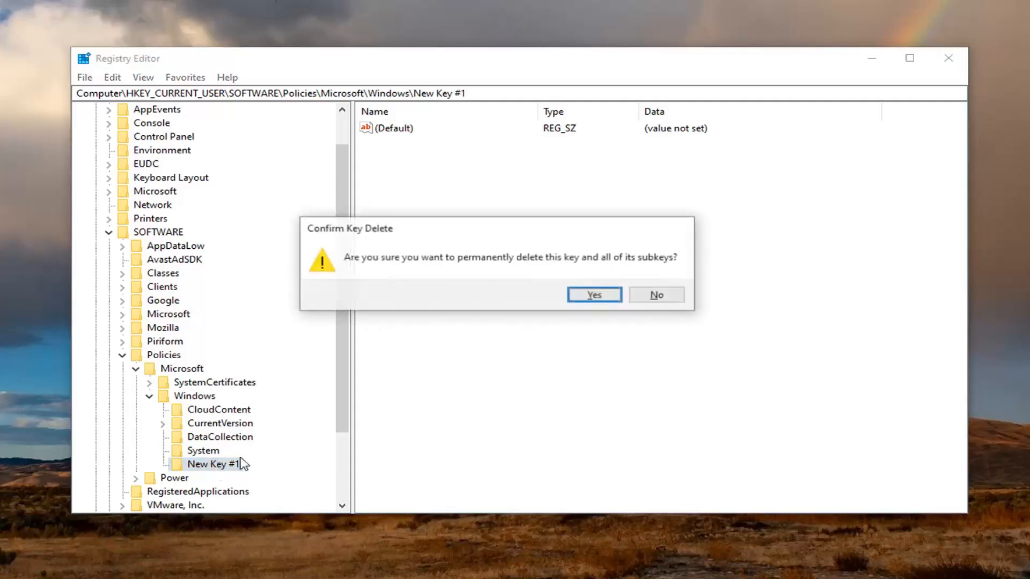
{"action": "left_click", "coordinate": [593, 294]}
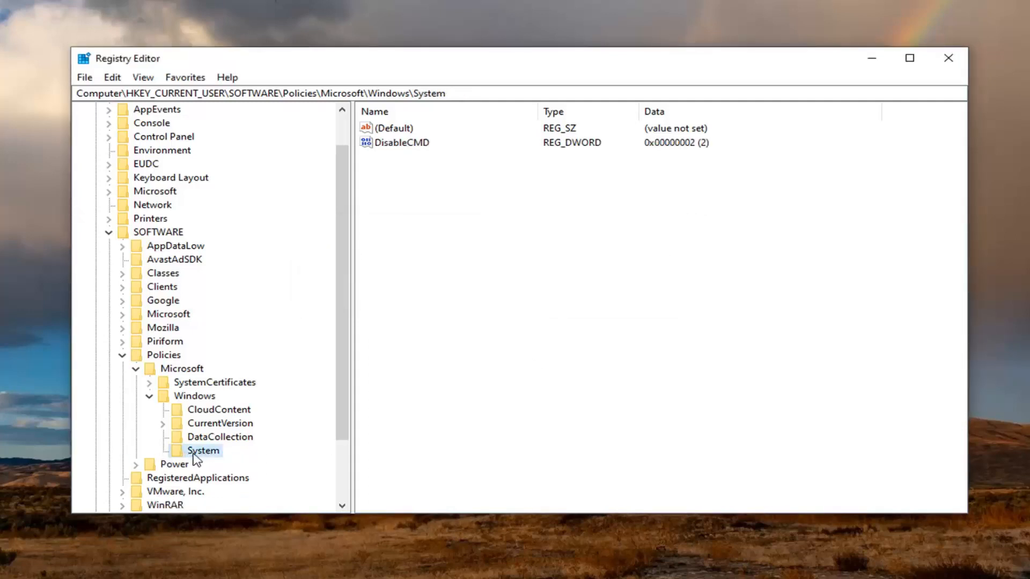
{"action": "mouse_move", "coordinate": [211, 453]}
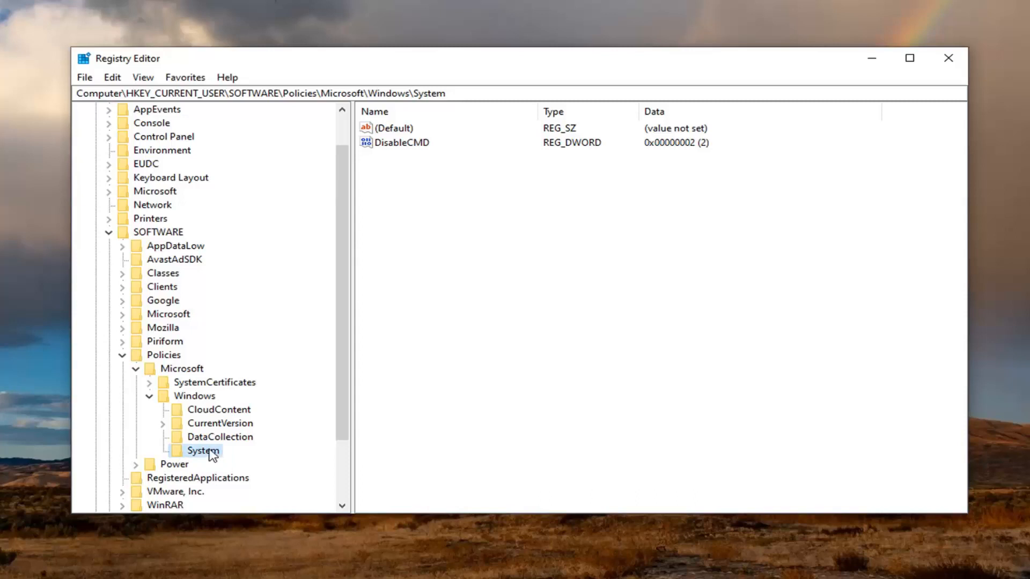
{"action": "mouse_move", "coordinate": [191, 454]}
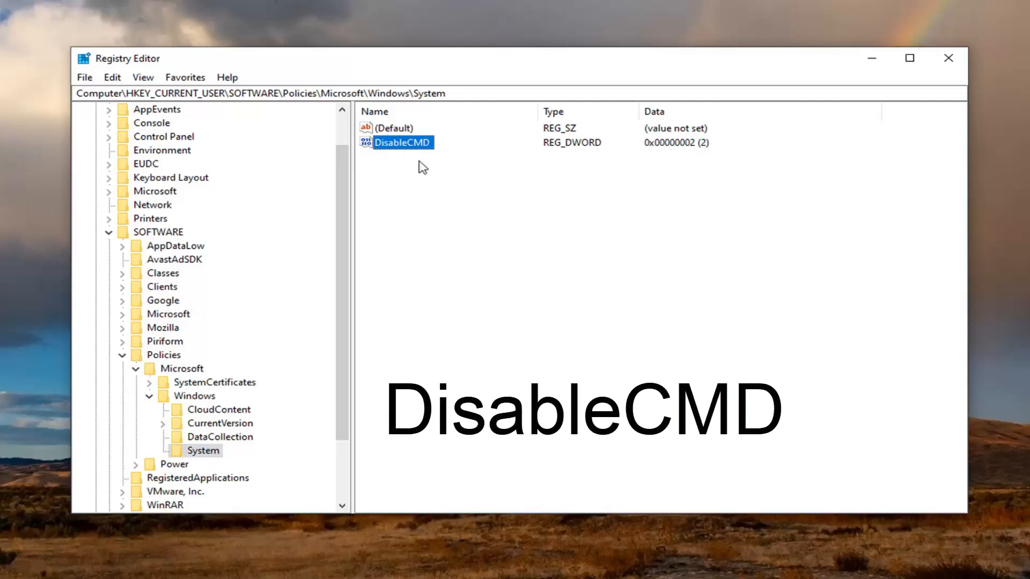
{"action": "mouse_move", "coordinate": [421, 160]}
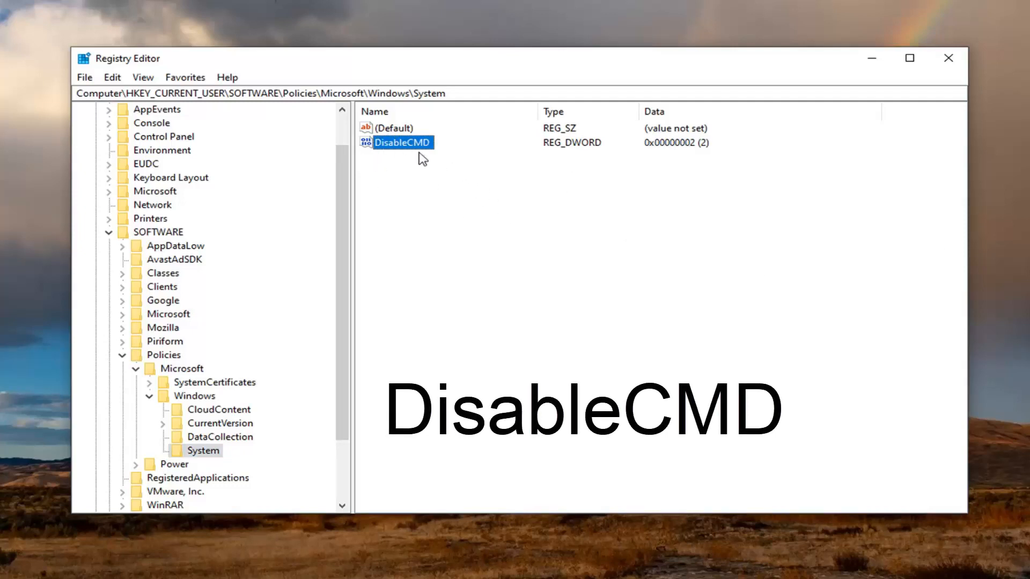
{"action": "mouse_move", "coordinate": [386, 182]}
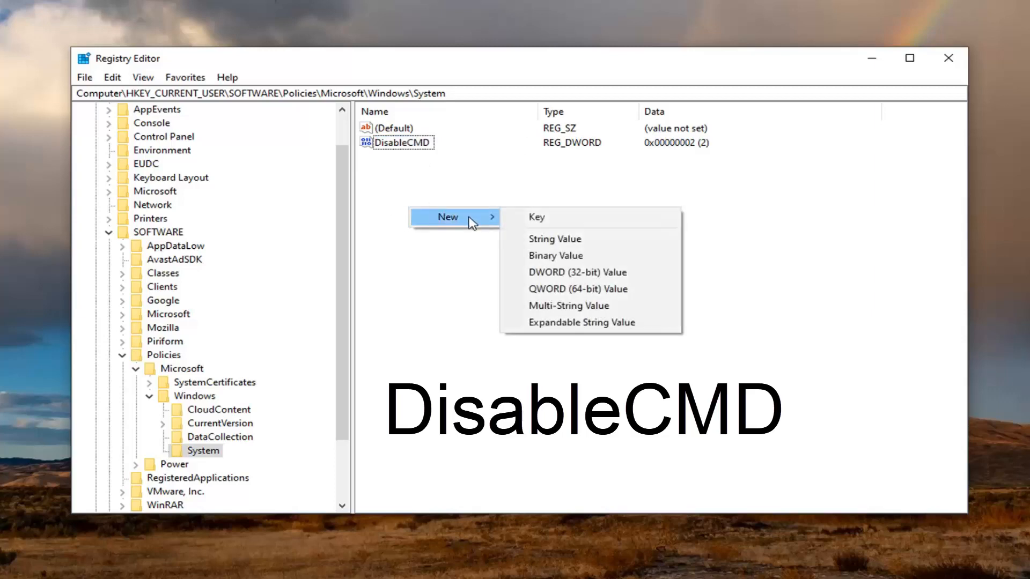
{"action": "left_click", "coordinate": [577, 272]}
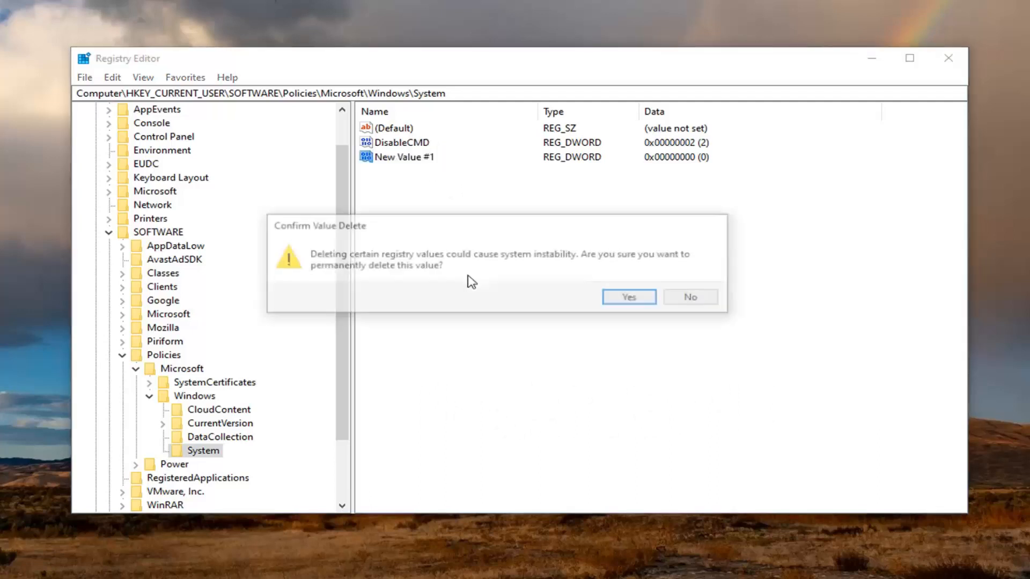
{"action": "left_click", "coordinate": [627, 296]}
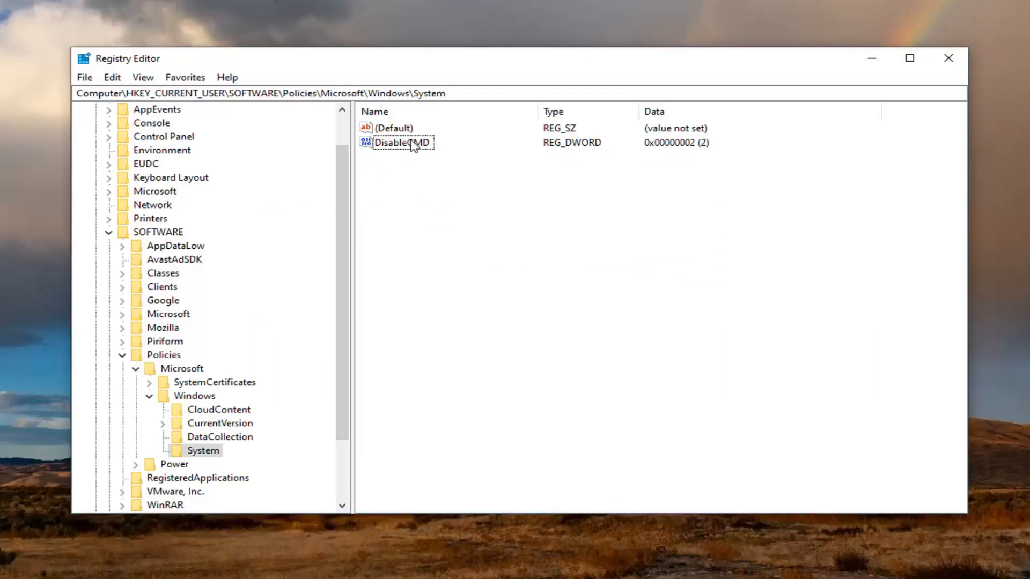
- Edit the DisableCMD DWORD and save its value data as 2
{"action": "left_click", "coordinate": [401, 142]}
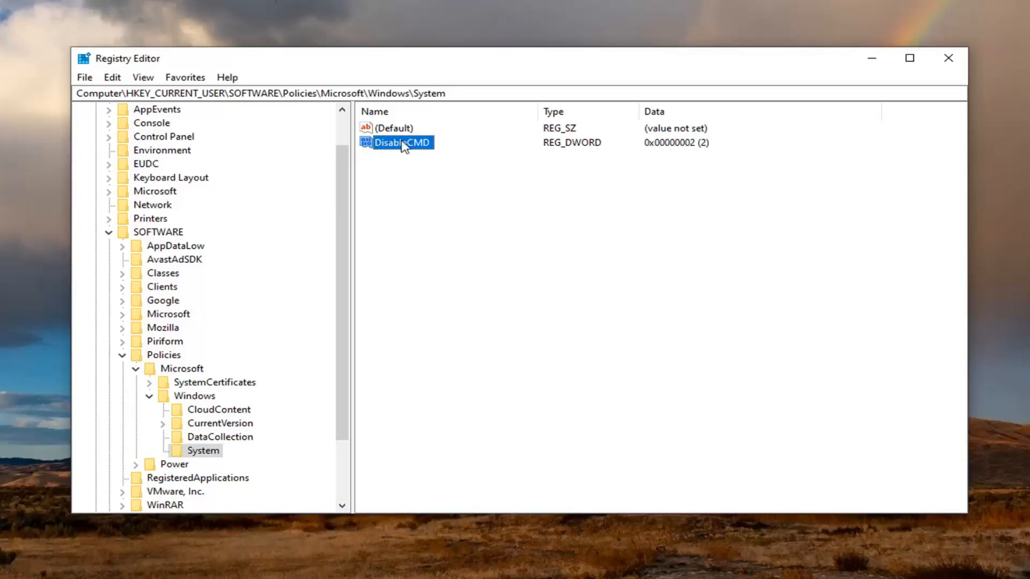
{"action": "double_click", "coordinate": [402, 143]}
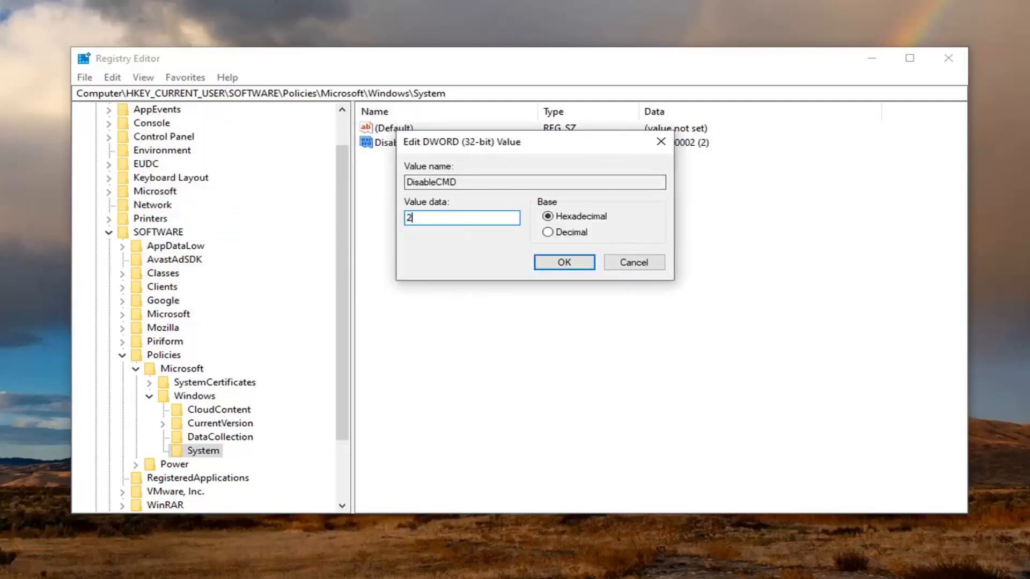
{"action": "mouse_move", "coordinate": [444, 234]}
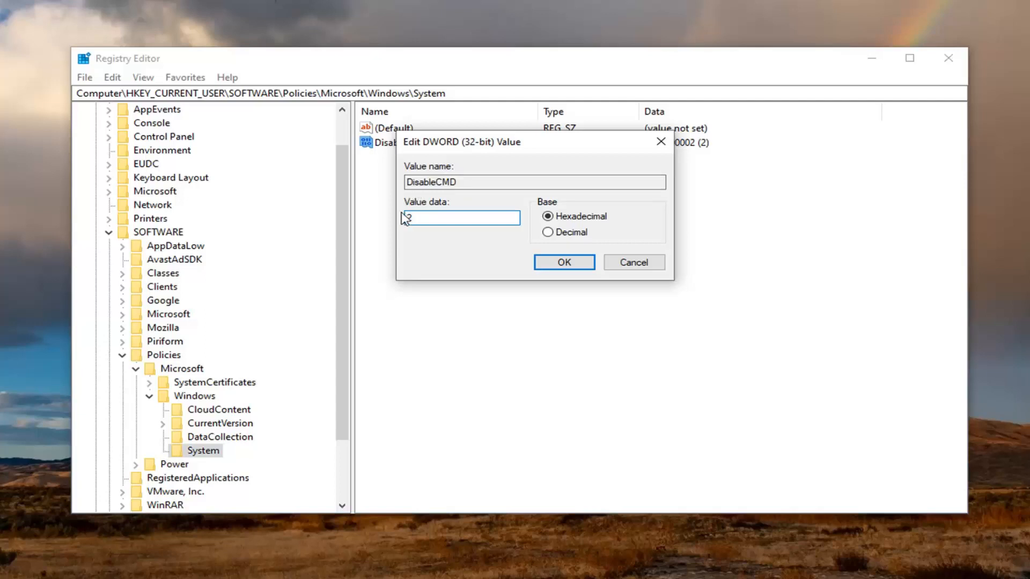
{"action": "type", "text": "3"}
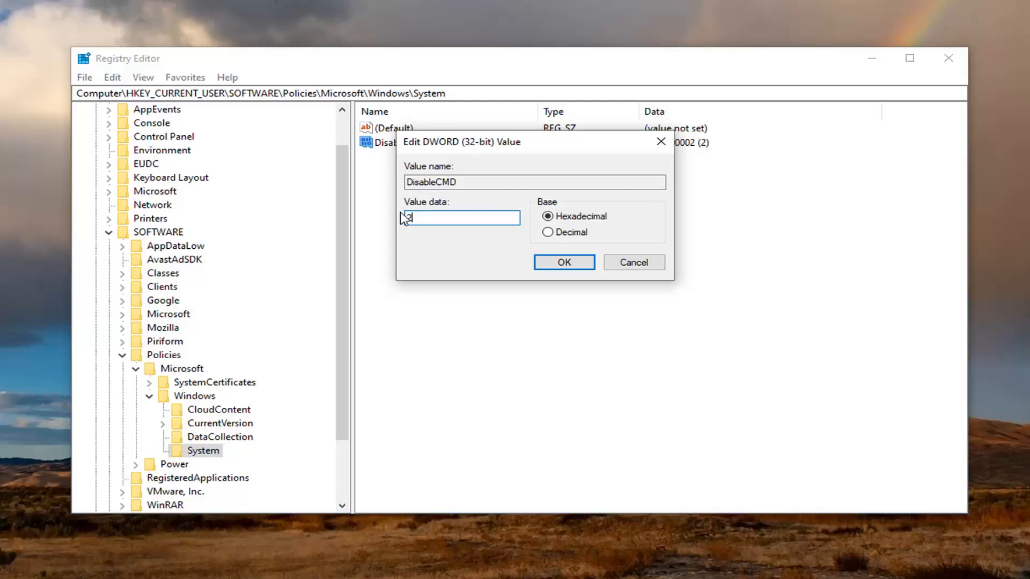
{"action": "type", "text": "2"}
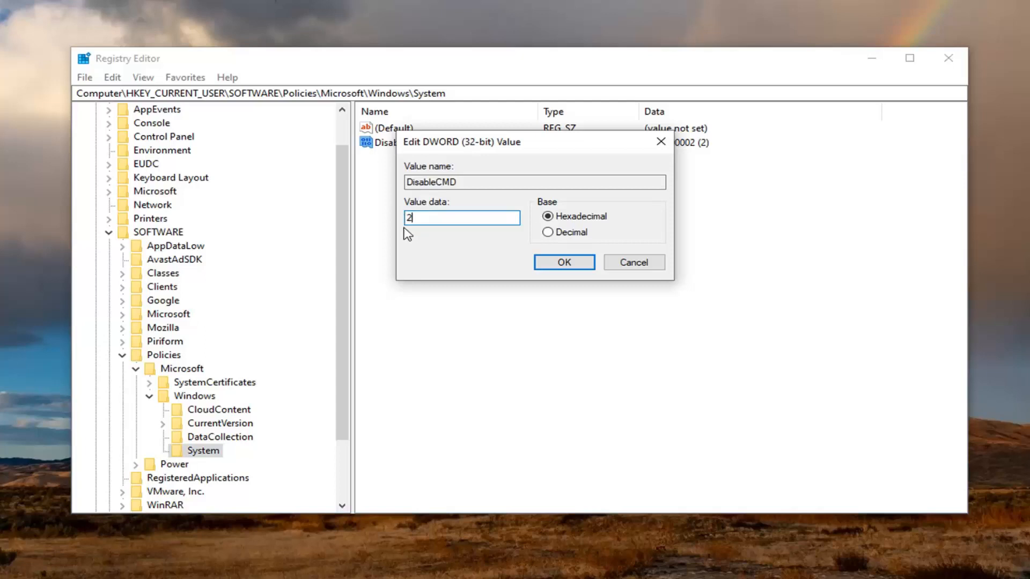
{"action": "mouse_move", "coordinate": [450, 240]}
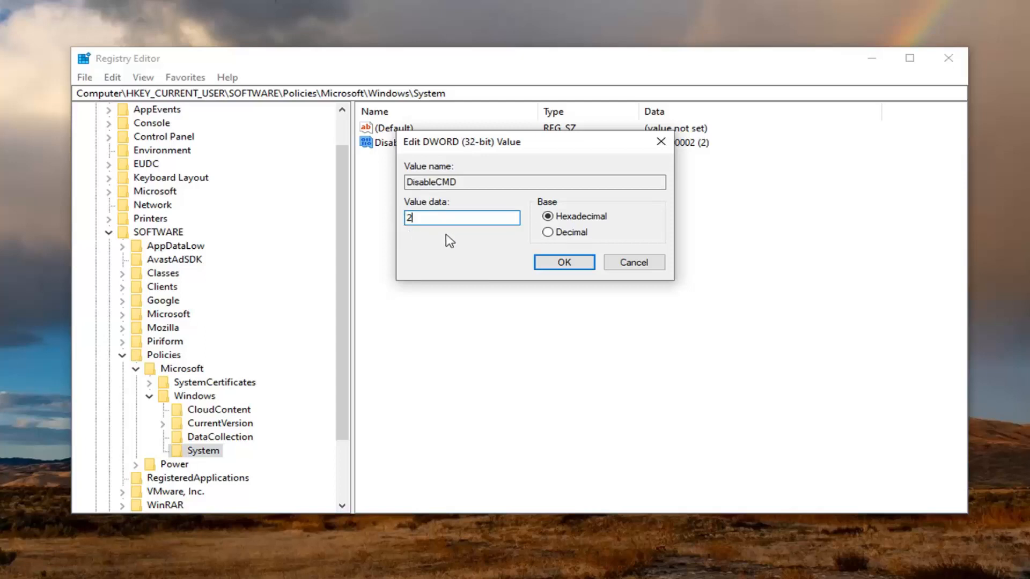
{"action": "mouse_move", "coordinate": [436, 216]}
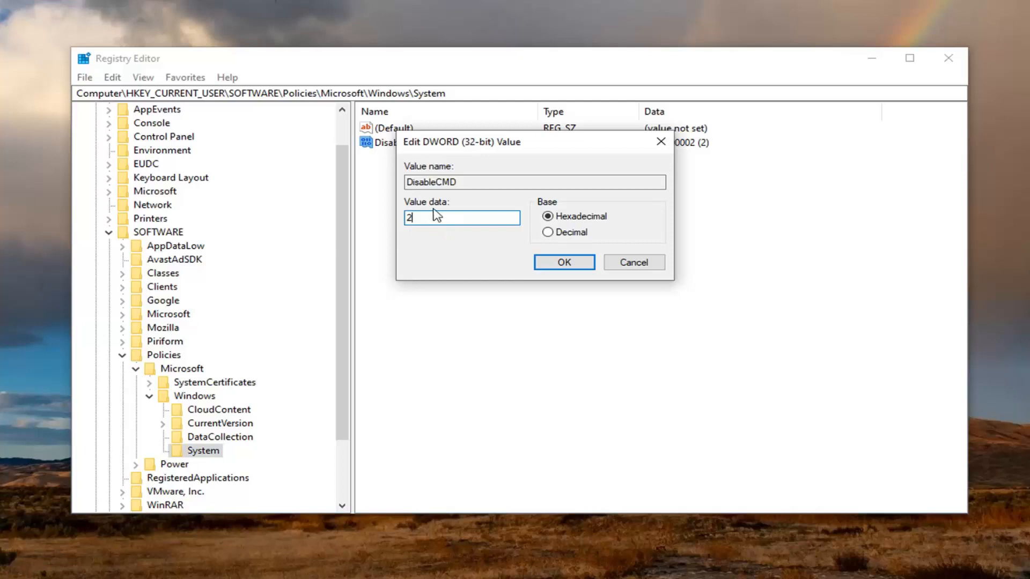
{"action": "mouse_move", "coordinate": [530, 256]}
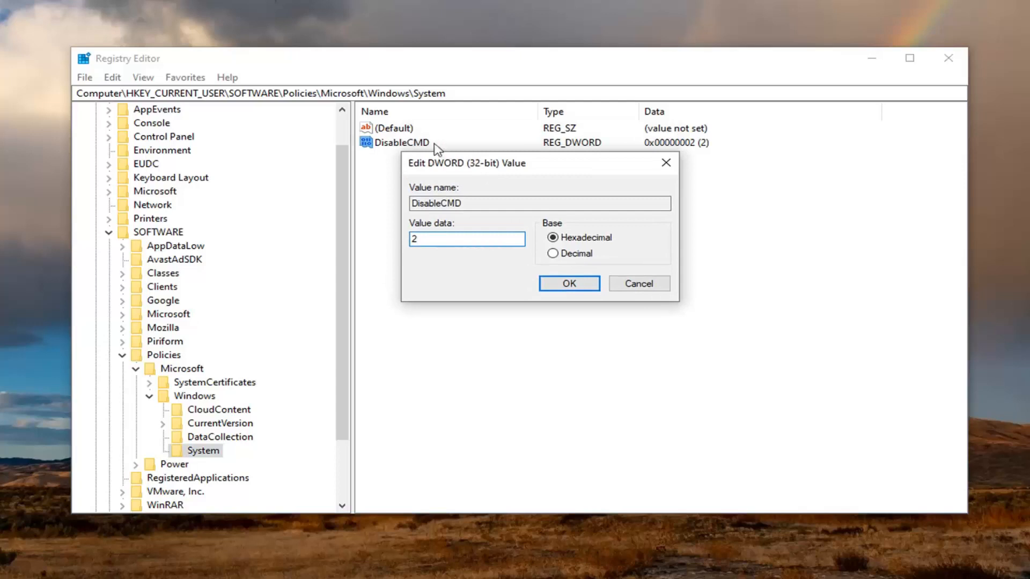
{"action": "mouse_move", "coordinate": [395, 149]}
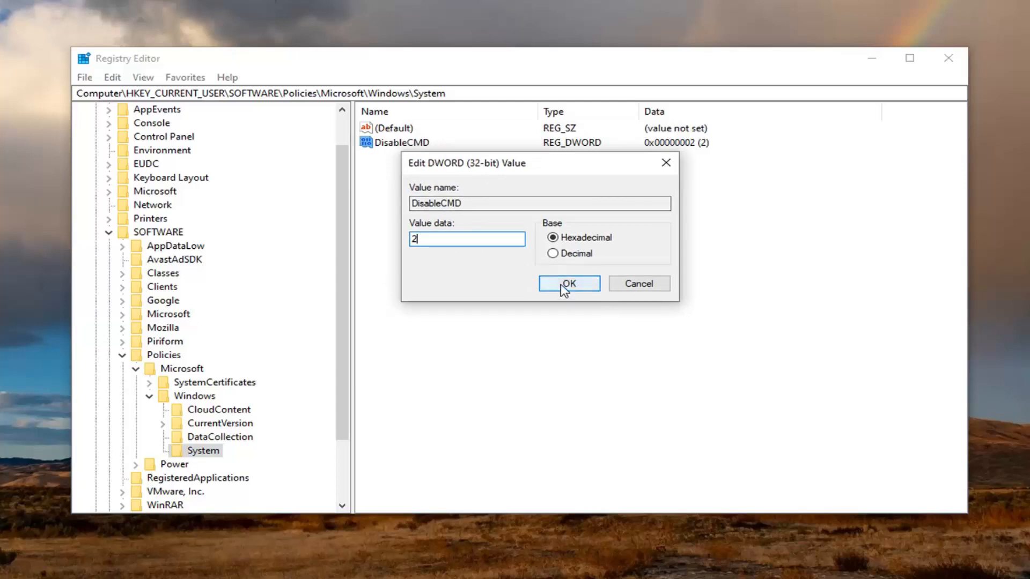
{"action": "left_click", "coordinate": [569, 284]}
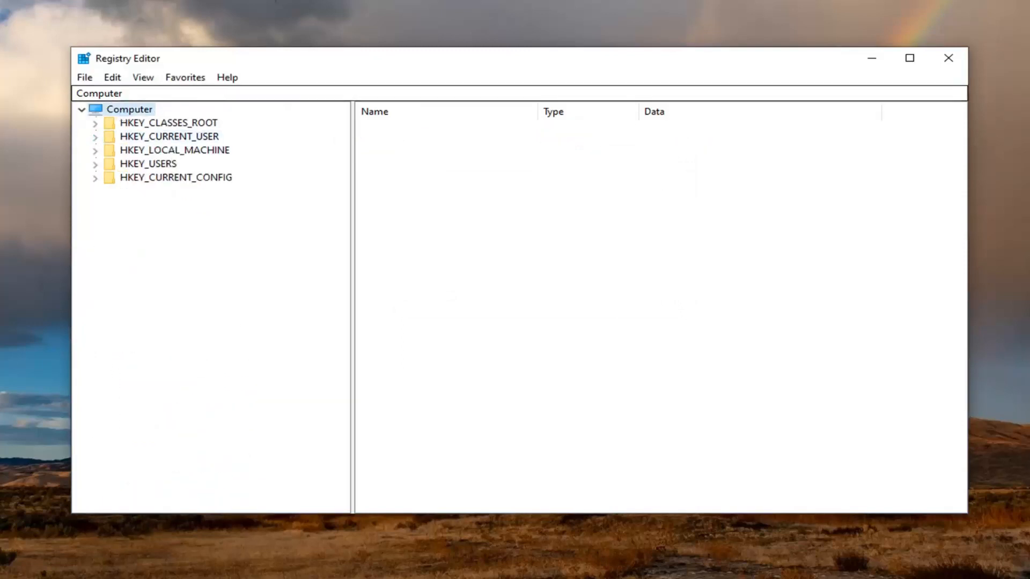
- Close the Registry Editor window
{"action": "left_click", "coordinate": [948, 58]}
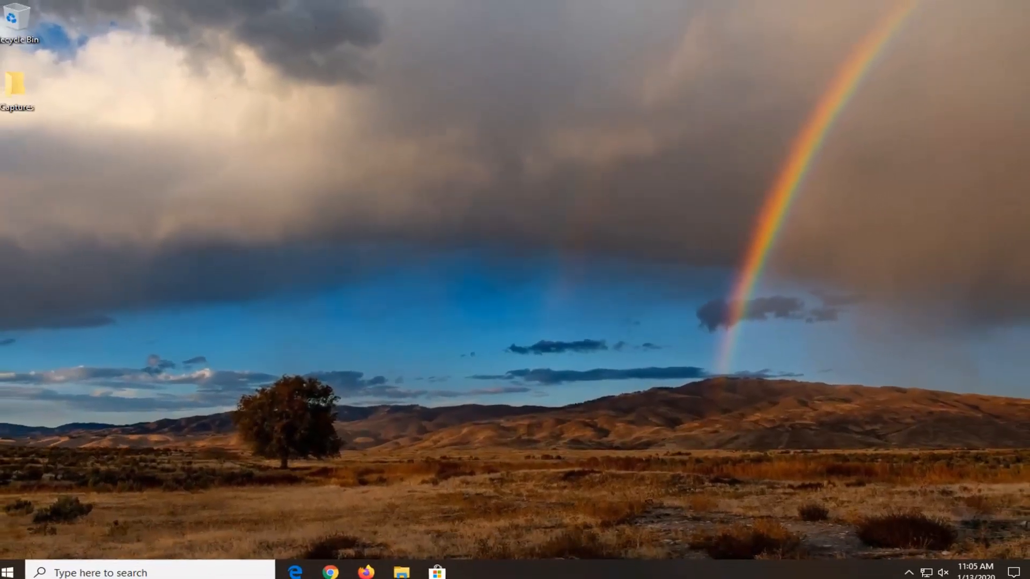